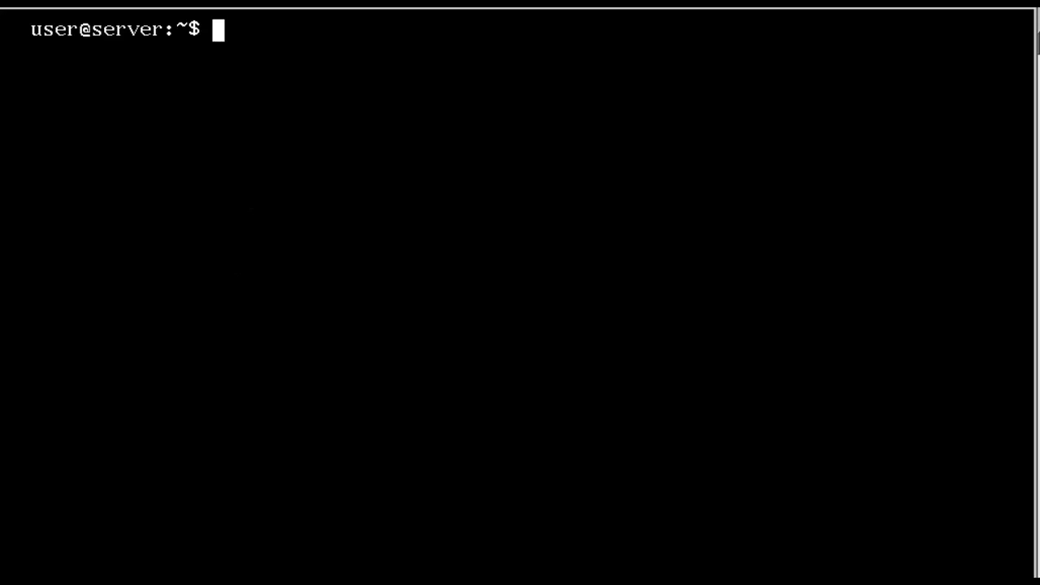
Start a root shell with sudo bash and scroll through the pkg list output.
{"action": "type", "text": "sudo"}
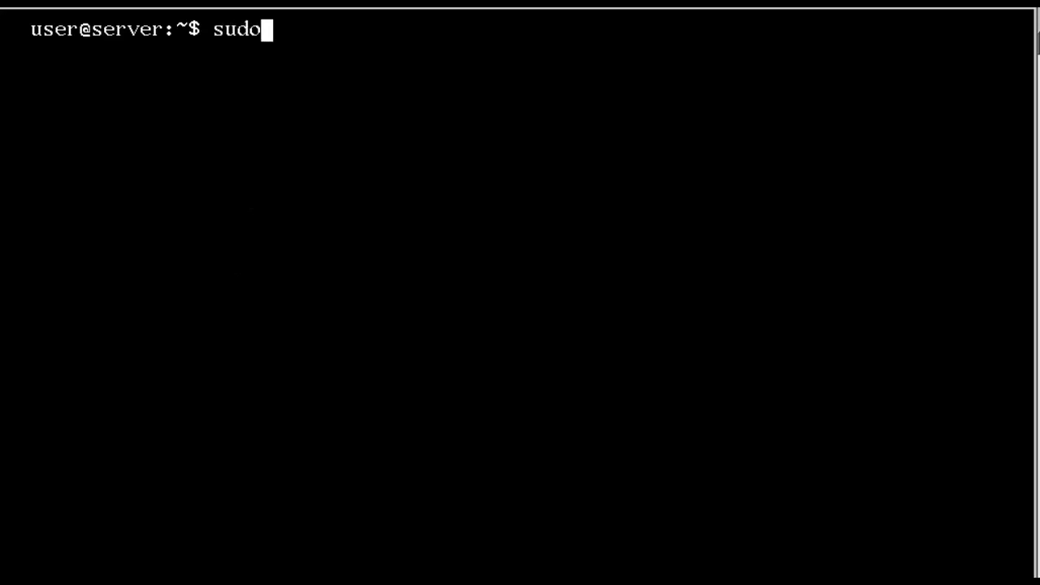
{"action": "type", "text": "bash"}
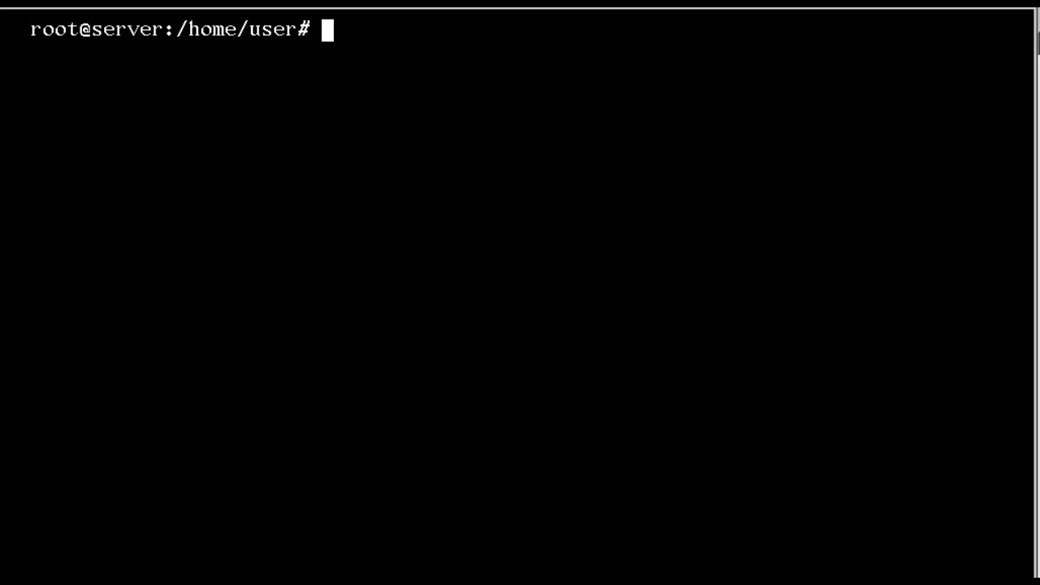
{"action": "type", "text": "pk"}
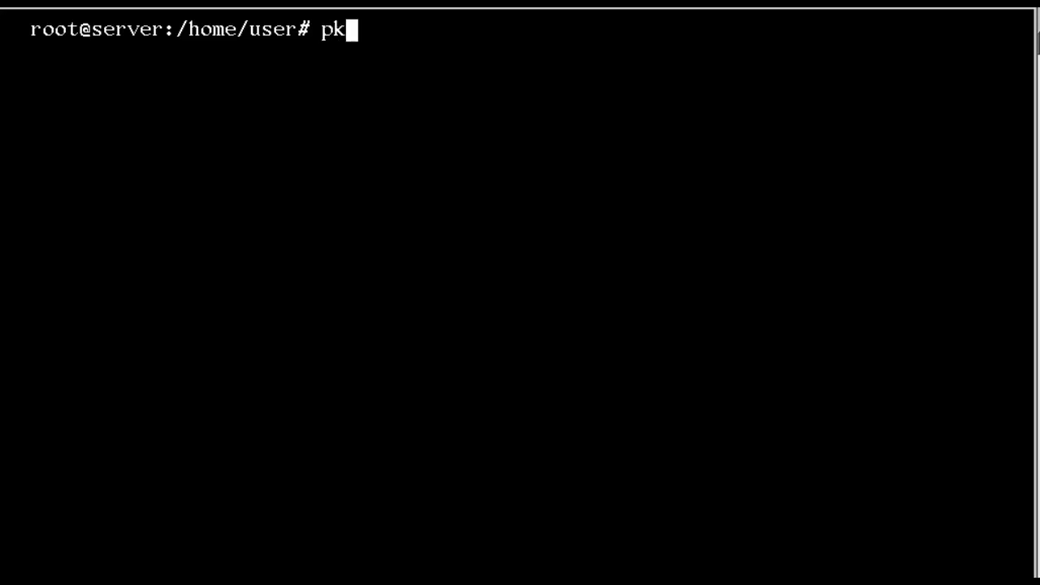
{"action": "type", "text": "g list"}
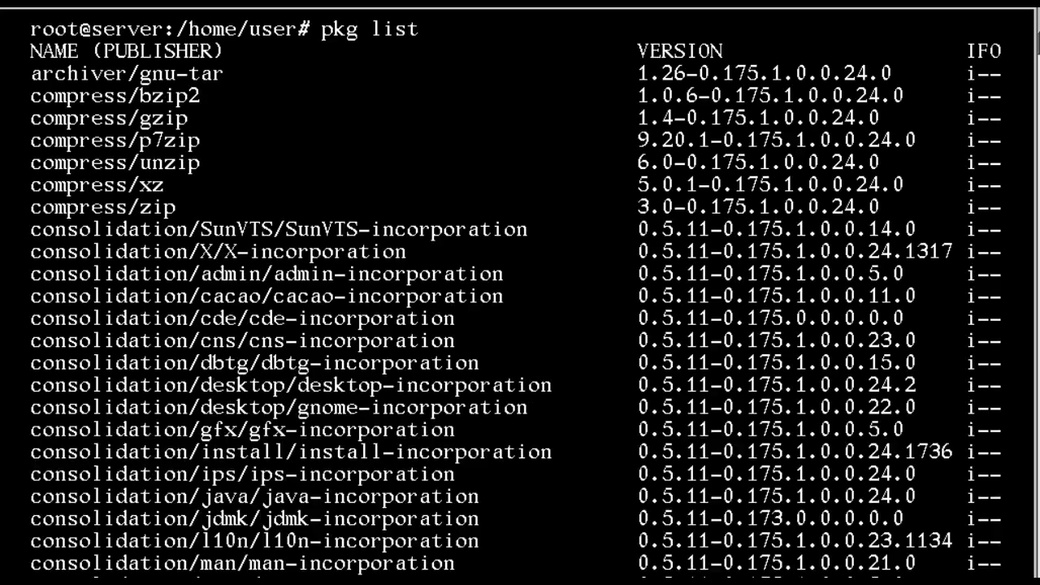
{"action": "scroll", "scroll_direction": "down", "scroll_amount": 3}
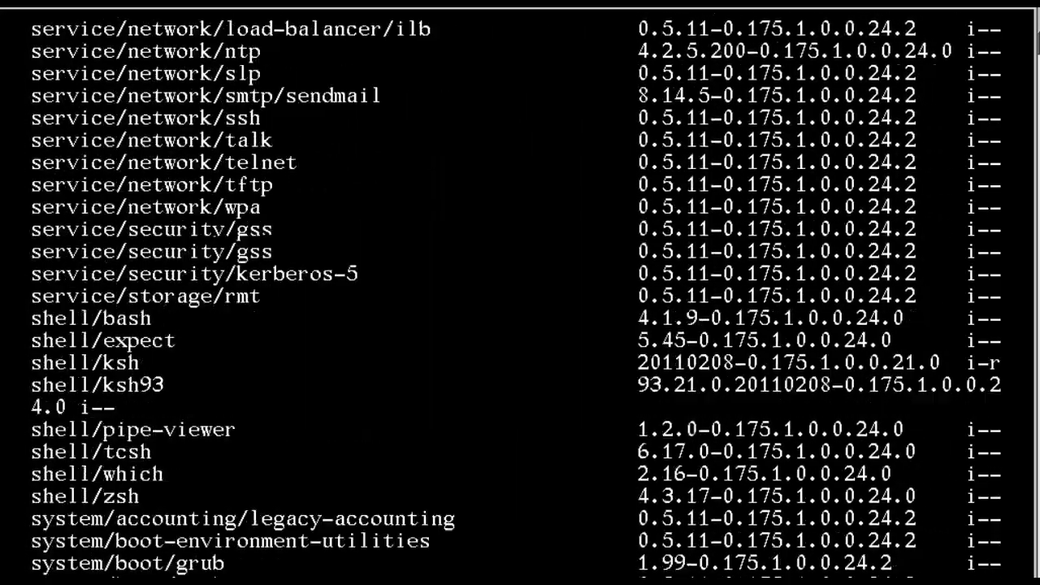
{"action": "scroll", "scroll_direction": "down", "scroll_amount": 3}
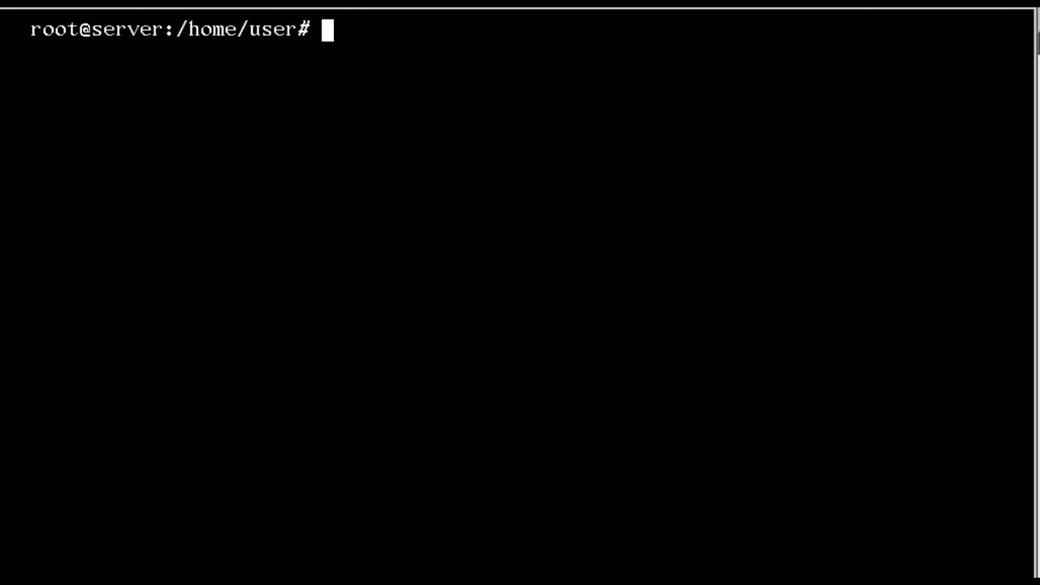
Filter the installed package list for gcc, revealing only gcc-3-runtime.
{"action": "type", "text": "pkg"}
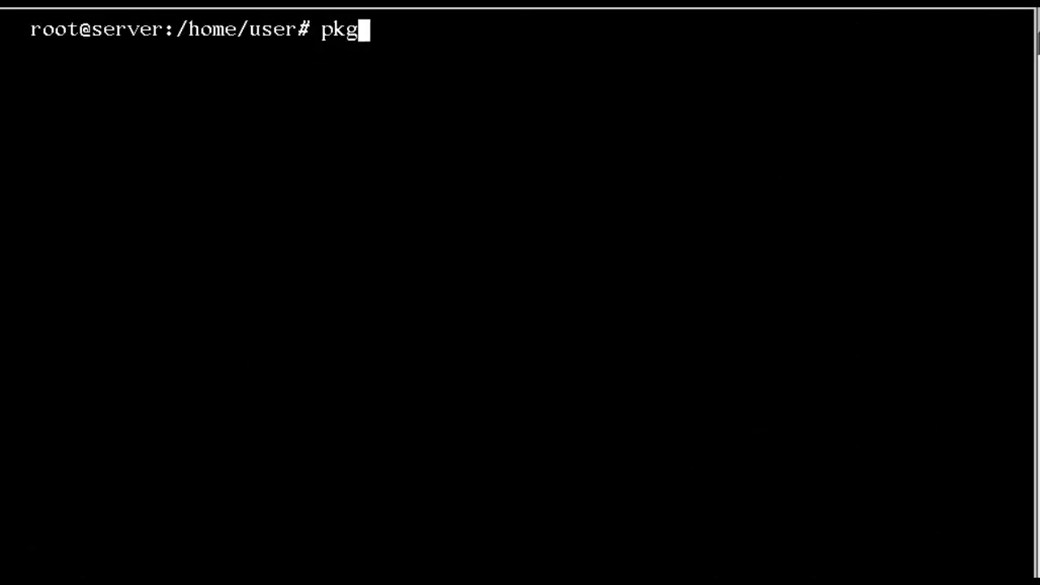
{"action": "type", "text": "list"}
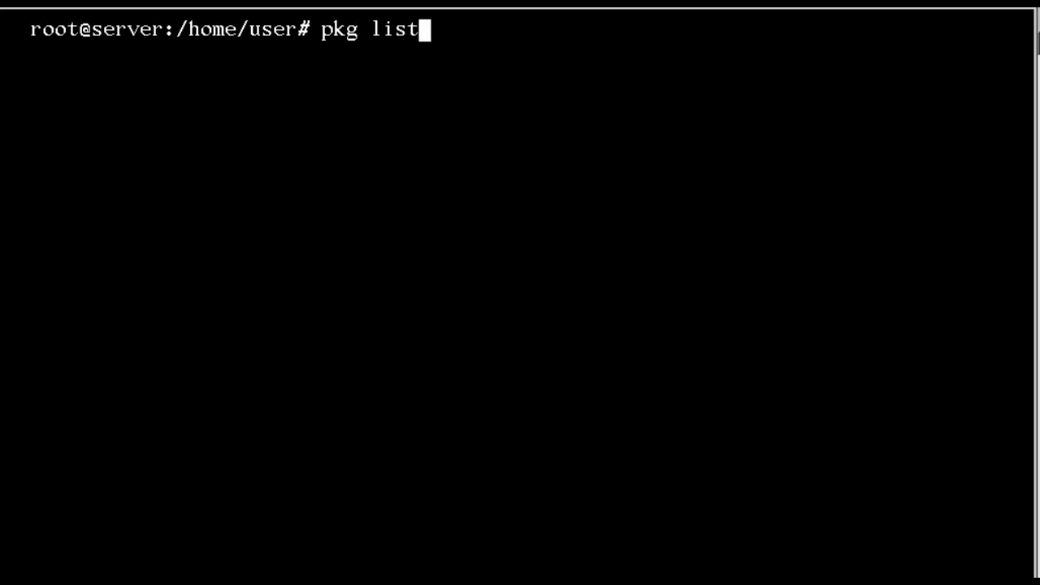
{"action": "type", "text": "| grep"}
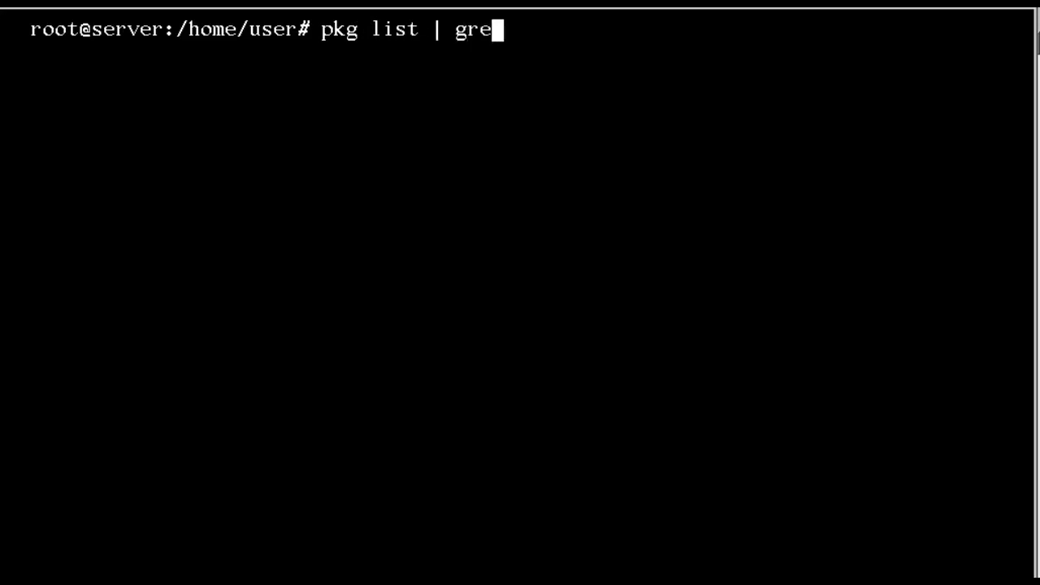
{"action": "type", "text": "p gcc"}
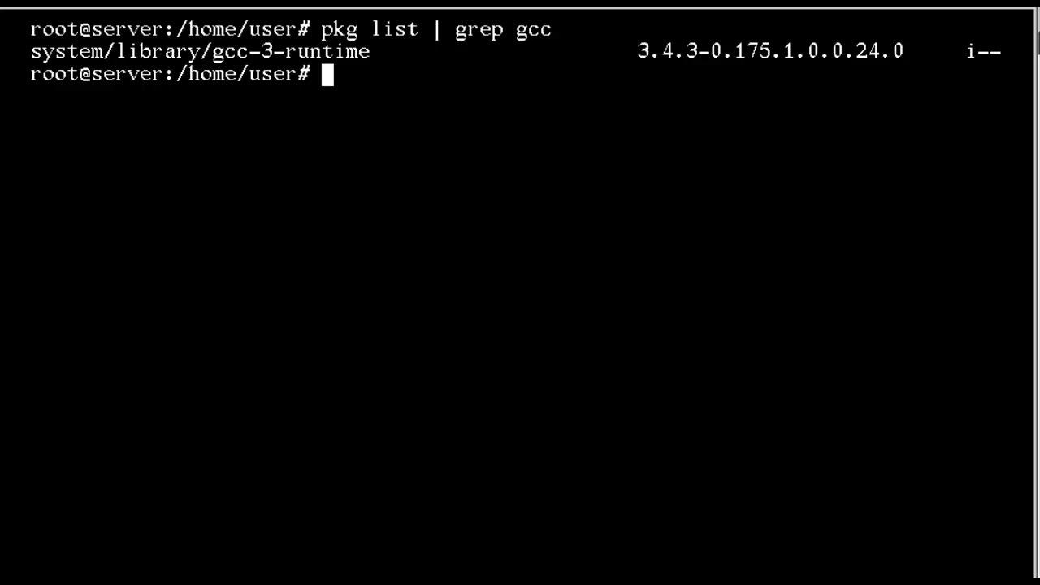
Install the gcc-3 package with pkg install.
{"action": "type", "text": "pkg"}
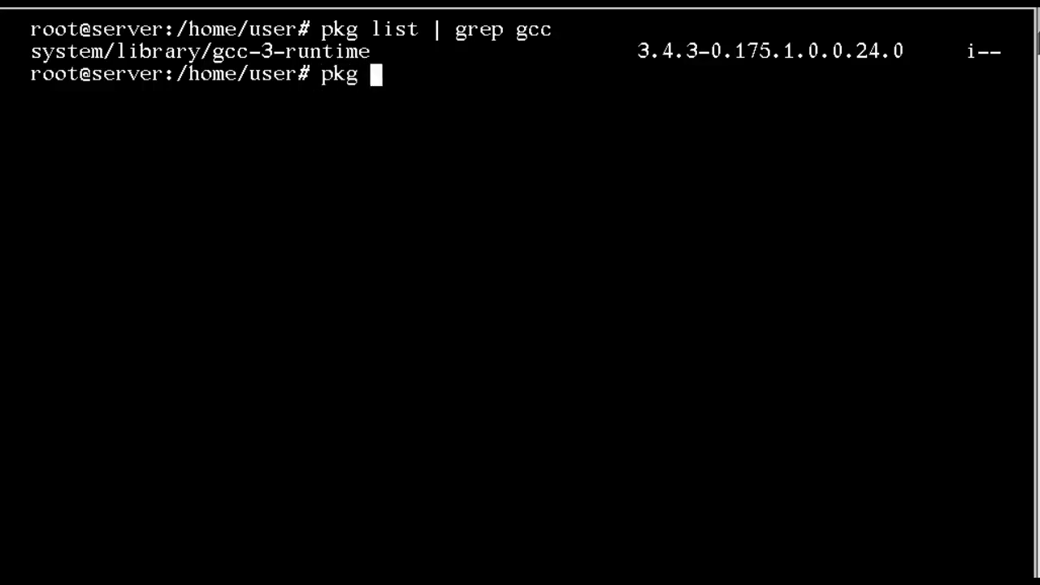
{"action": "type", "text": "install"}
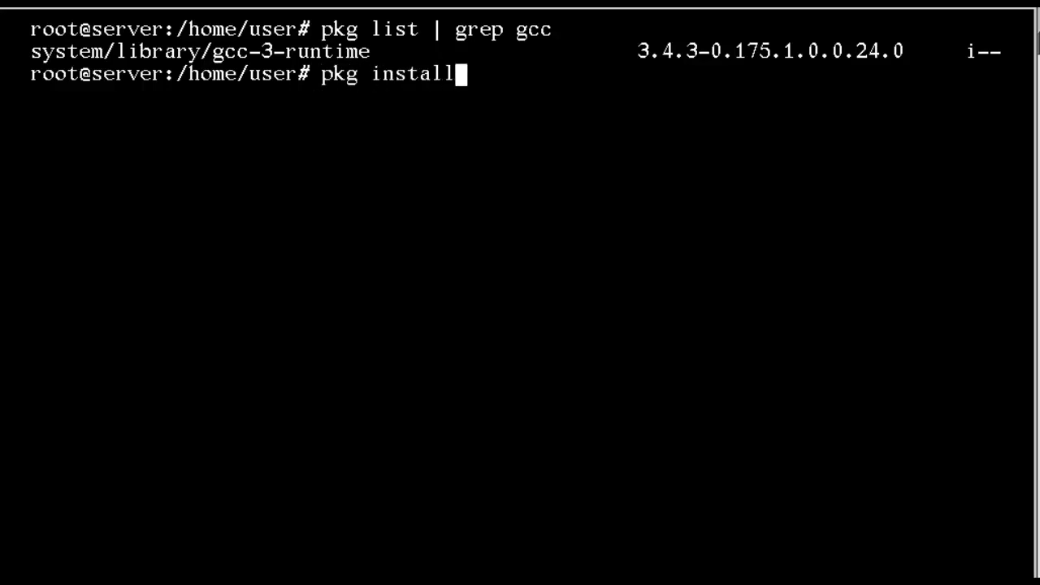
{"action": "type", "text": "gcc"}
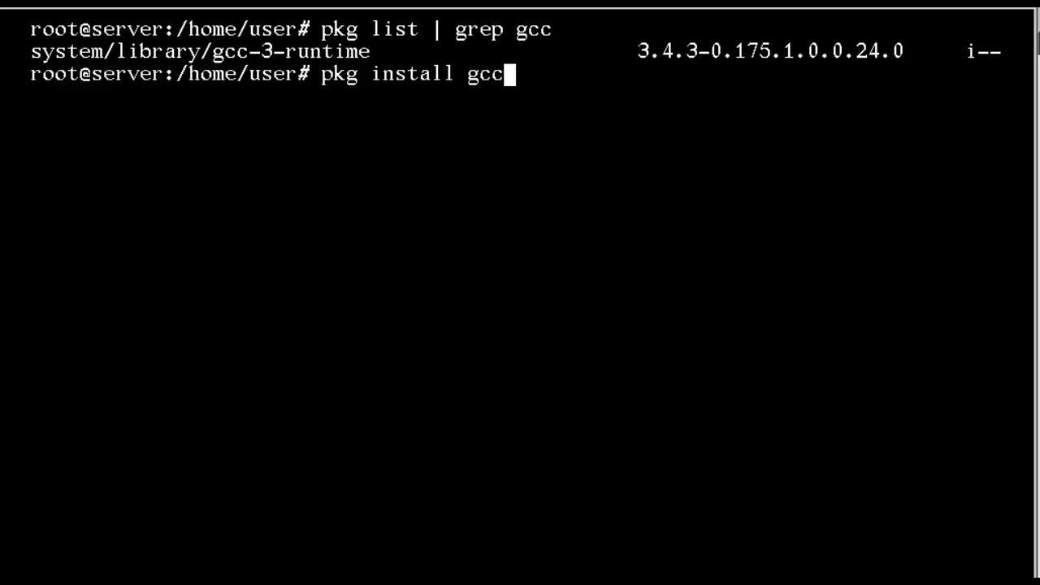
{"action": "type", "text": "-3"}
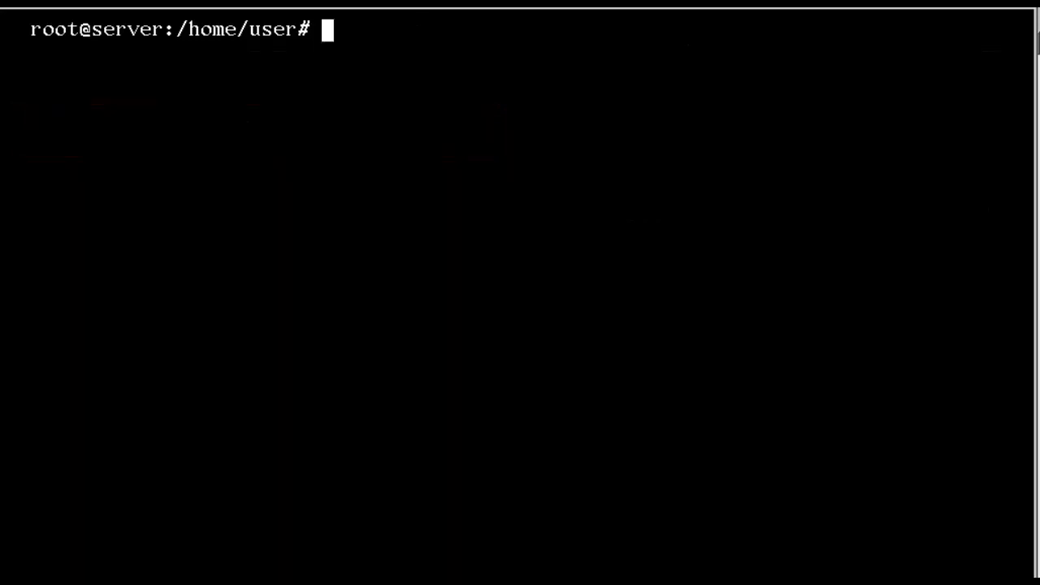
Uninstall the gcc-3 package with pkg uninstall gcc-3.
{"action": "type", "text": "pkg uninstall"}
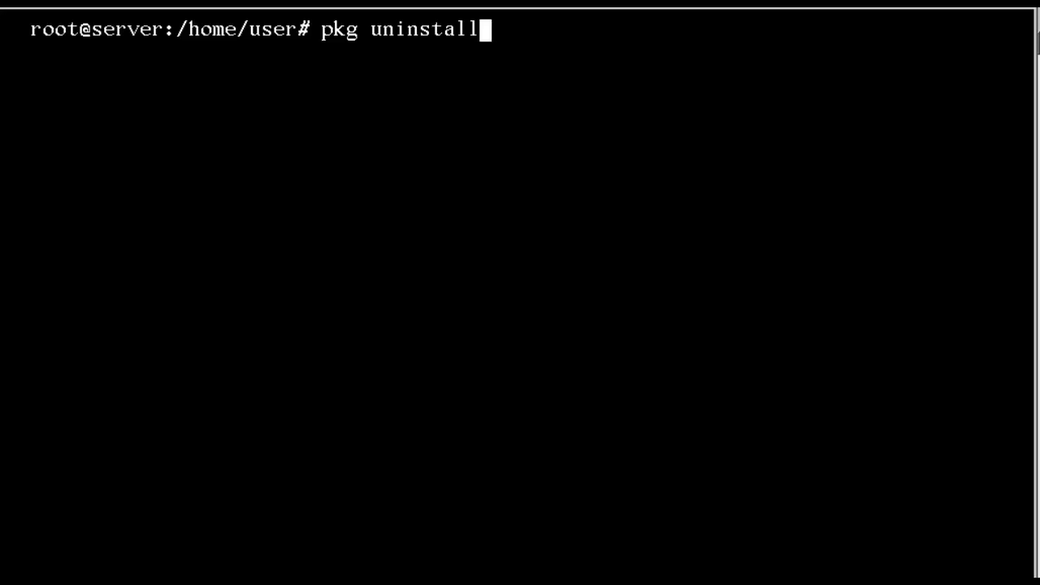
{"action": "type", "text": "gc"}
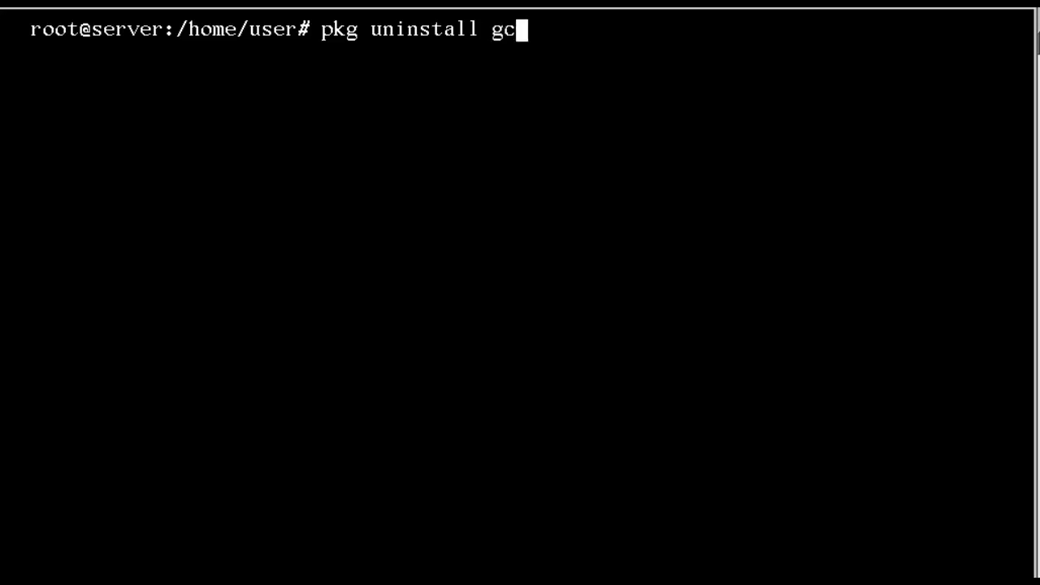
{"action": "type", "text": "c-3"}
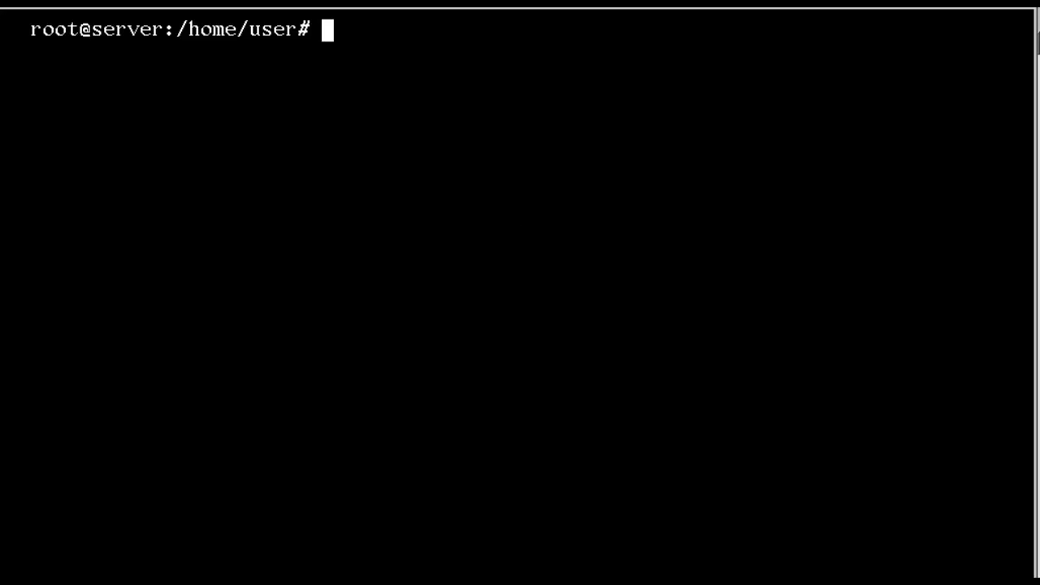
Display pkg help install to see the backup boot environment options.
{"action": "type", "text": "pkg help install"}
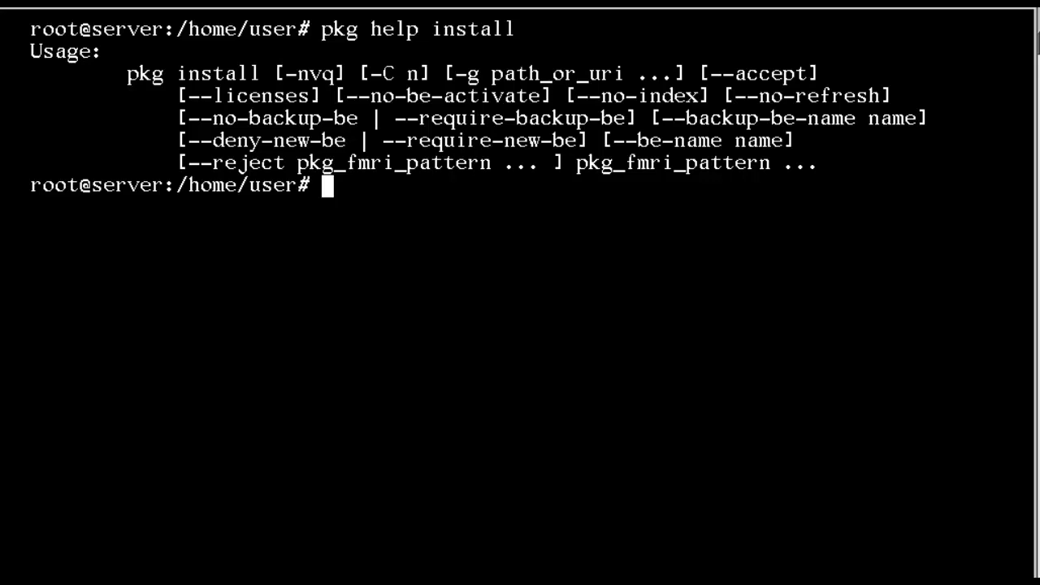
{"action": "type", "text": "pkg help install"}
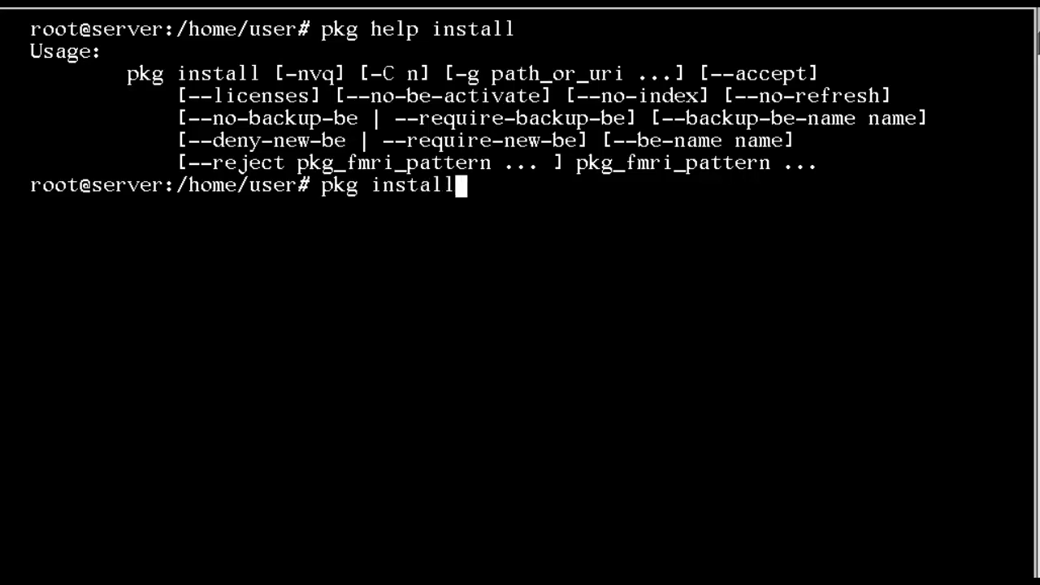
Install gcc-3 with --be-name gcc, creating the new 'gcc' boot environment.
{"action": "type", "text": "\" \""}
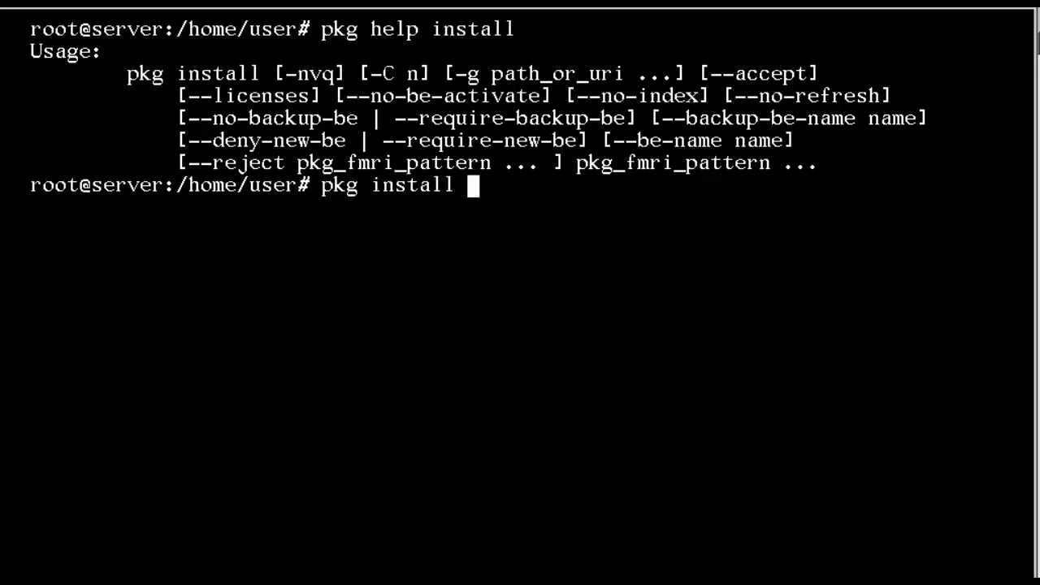
{"action": "type", "text": "--"}
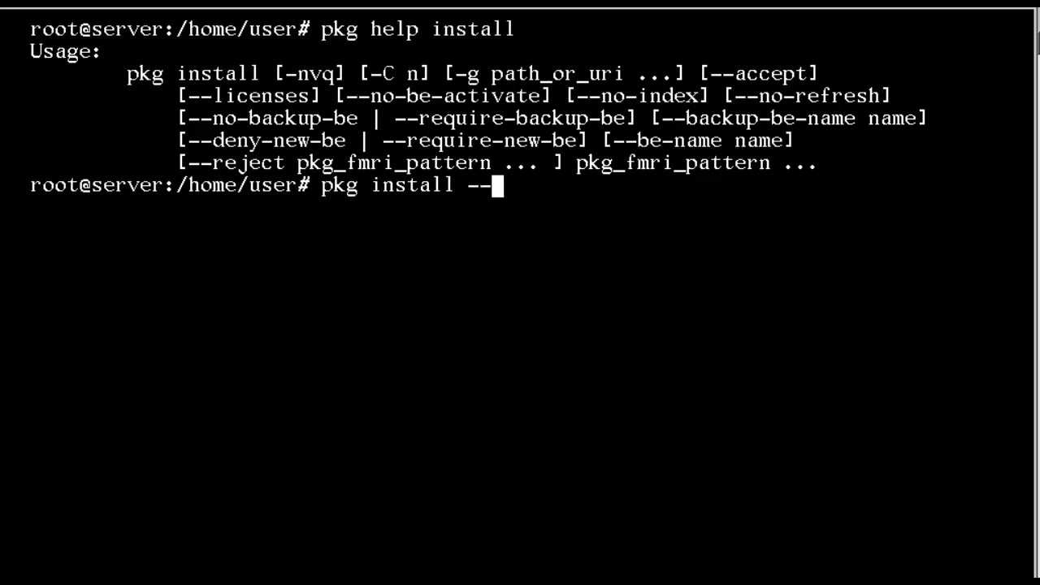
{"action": "type", "text": "be"}
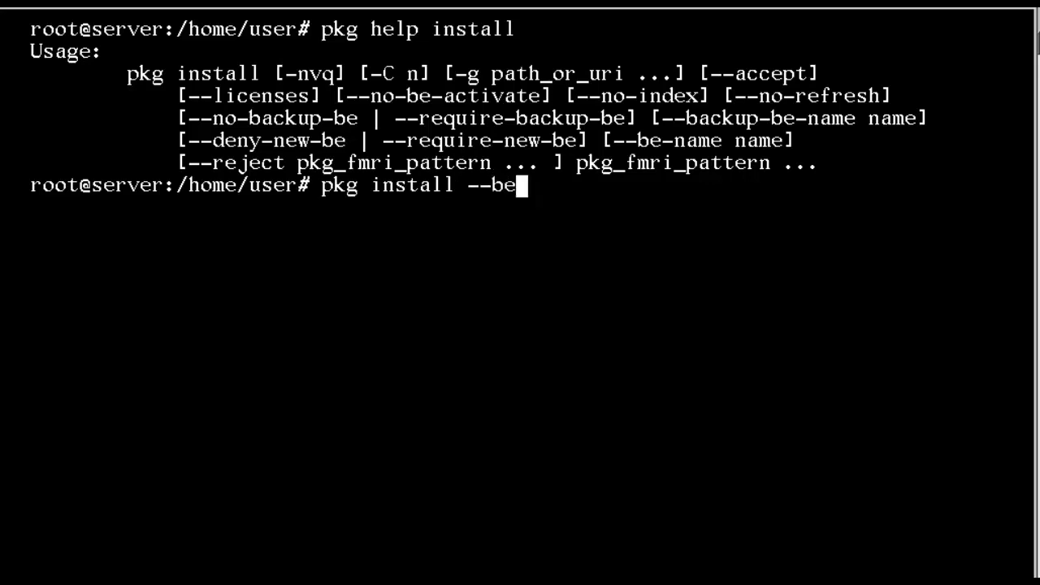
{"action": "type", "text": "-name"}
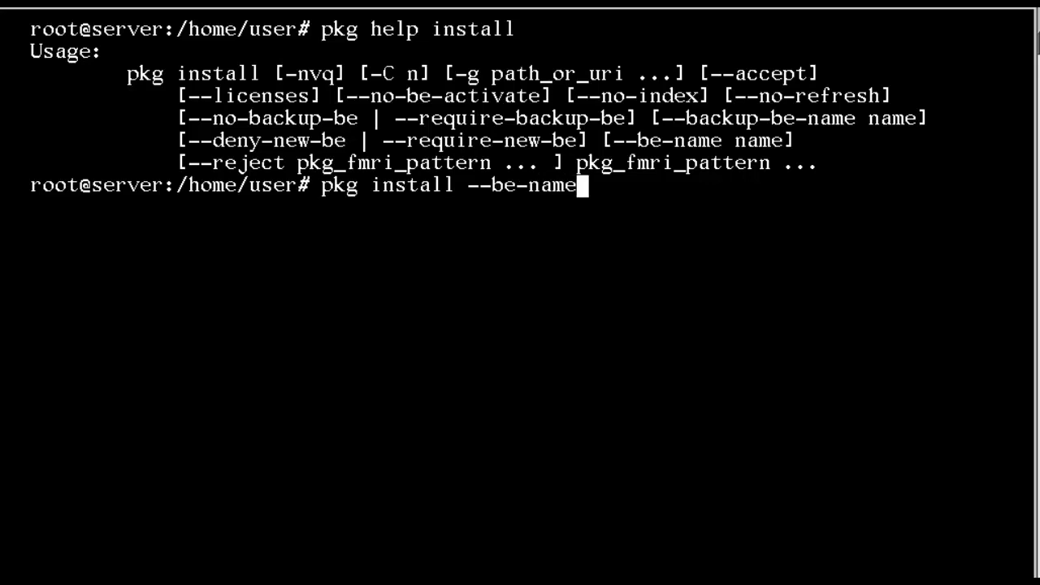
{"action": "type", "text": "\" \""}
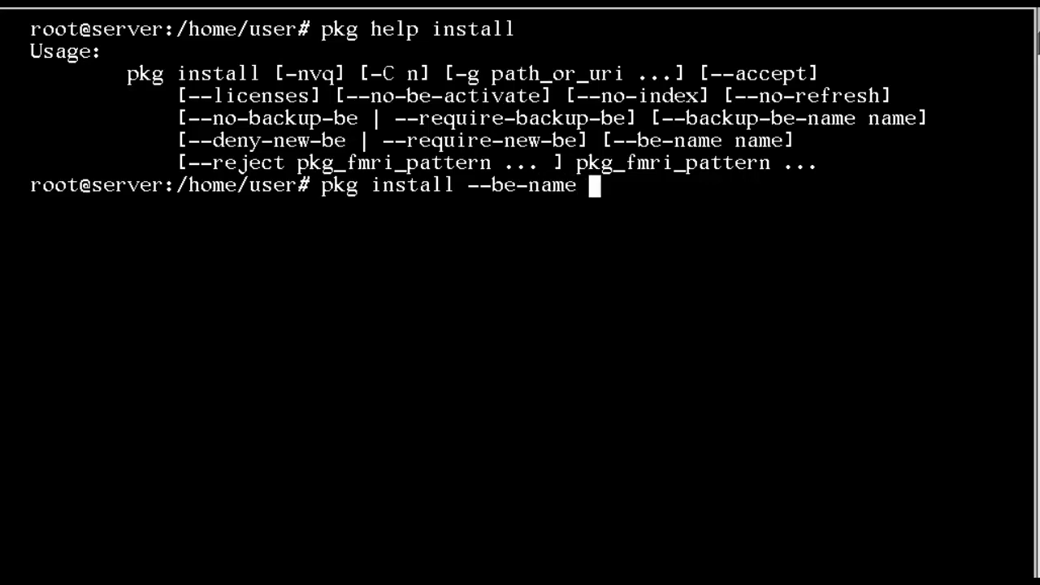
{"action": "type", "text": "gcc"}
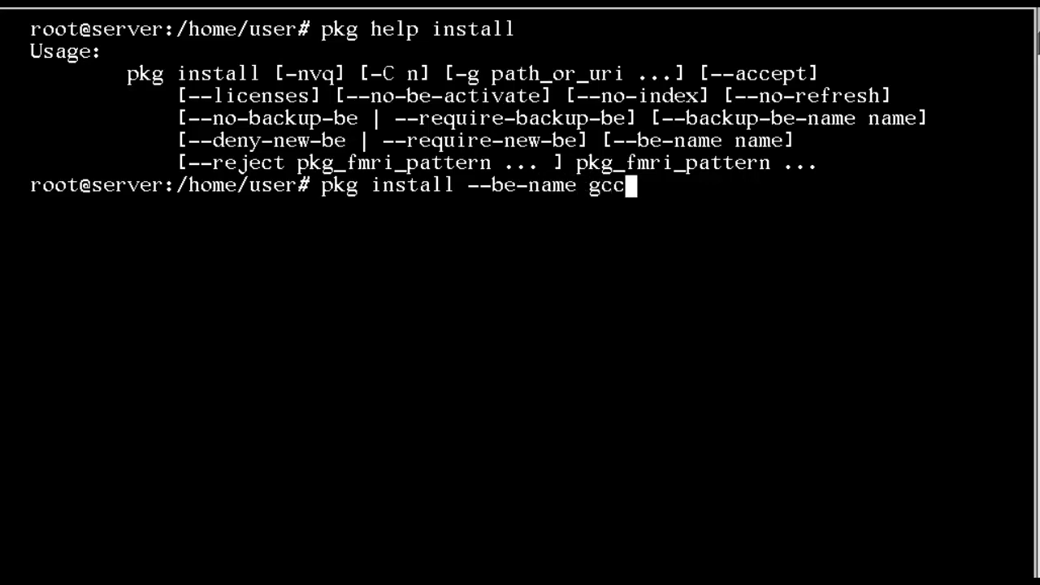
{"action": "type", "text": "\" \""}
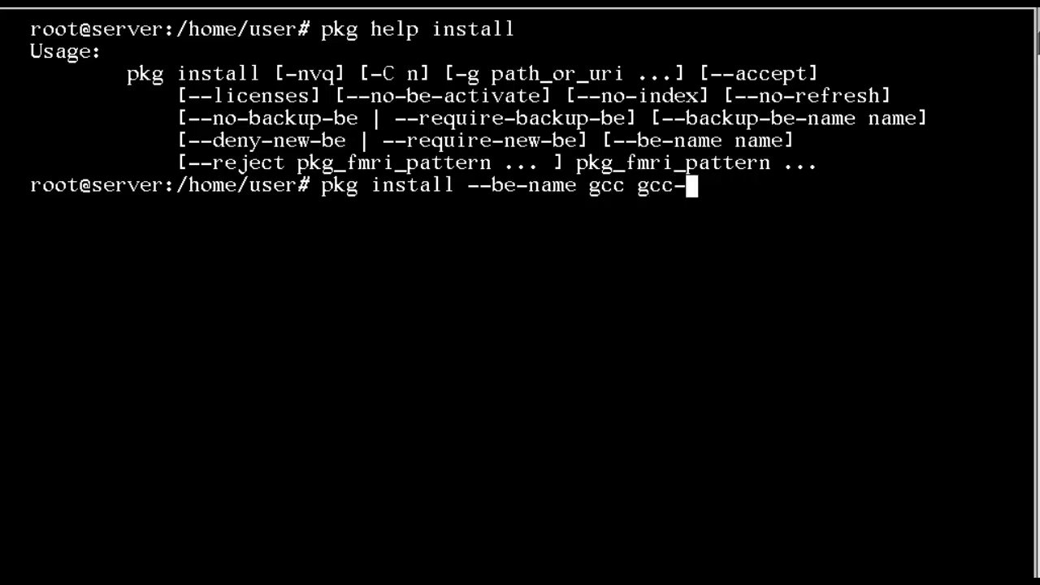
{"action": "type", "text": "3"}
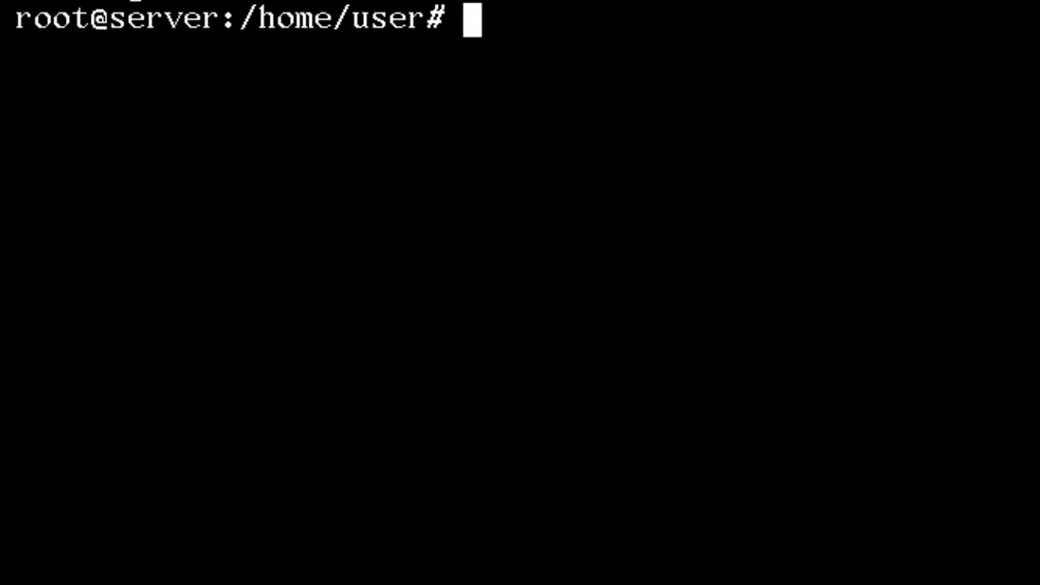
List boot environments to confirm gcc is pending activation, then reboot the server.
{"action": "type", "text": "beadm"}
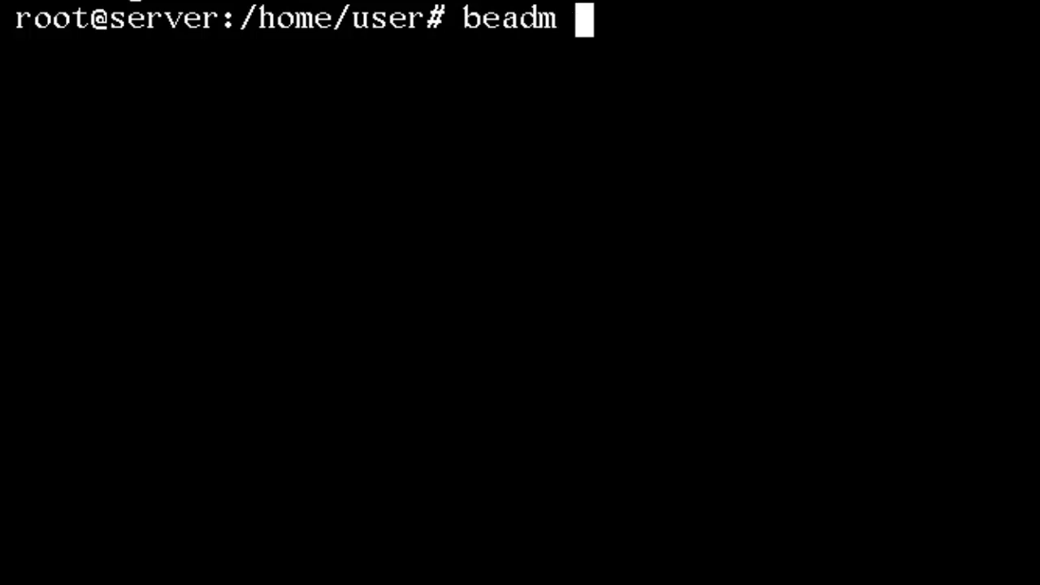
{"action": "type", "text": "list"}
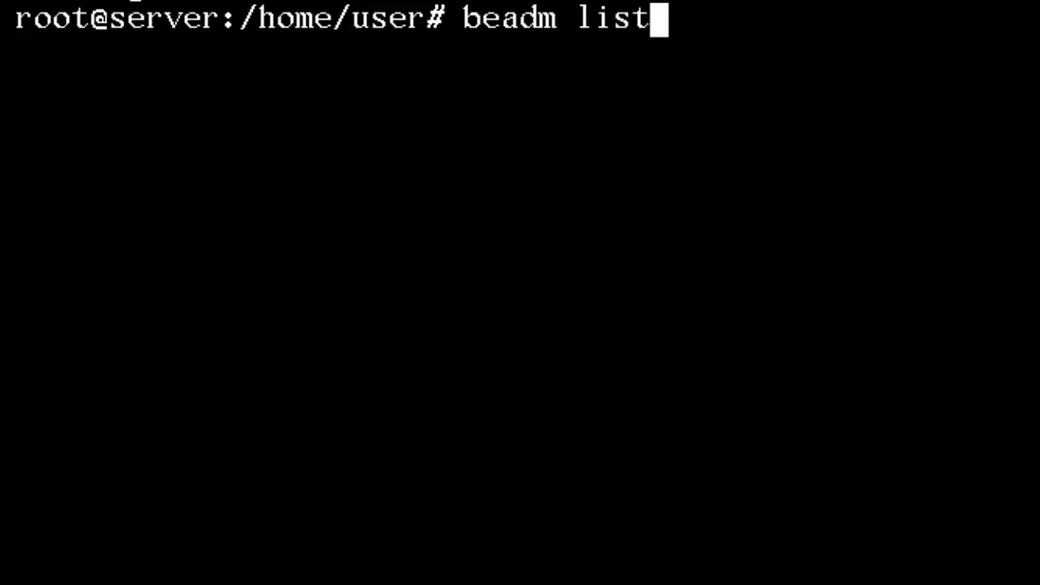
{"action": "key", "text": "Return"}
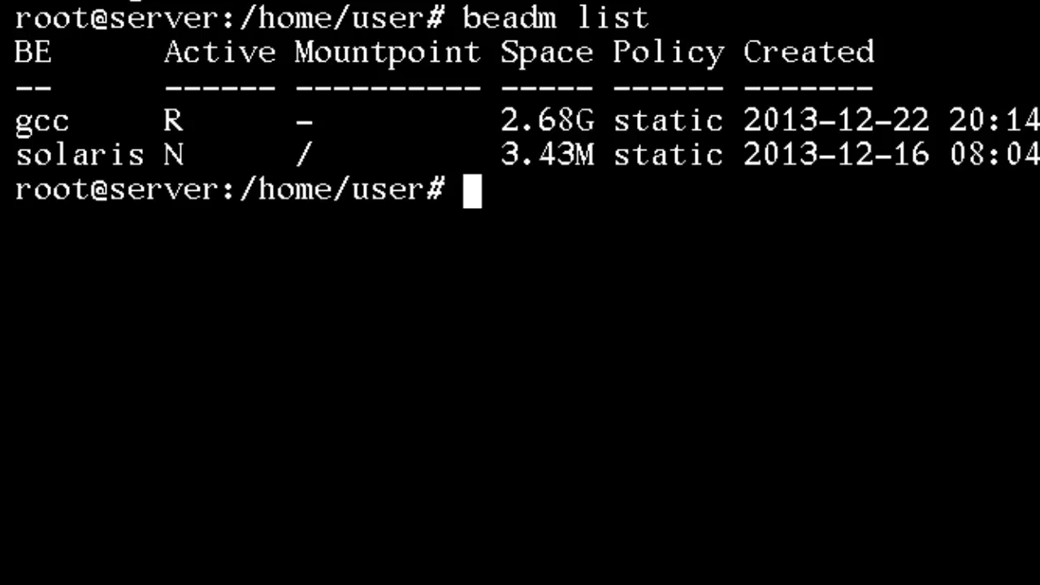
{"action": "type", "text": "reboot"}
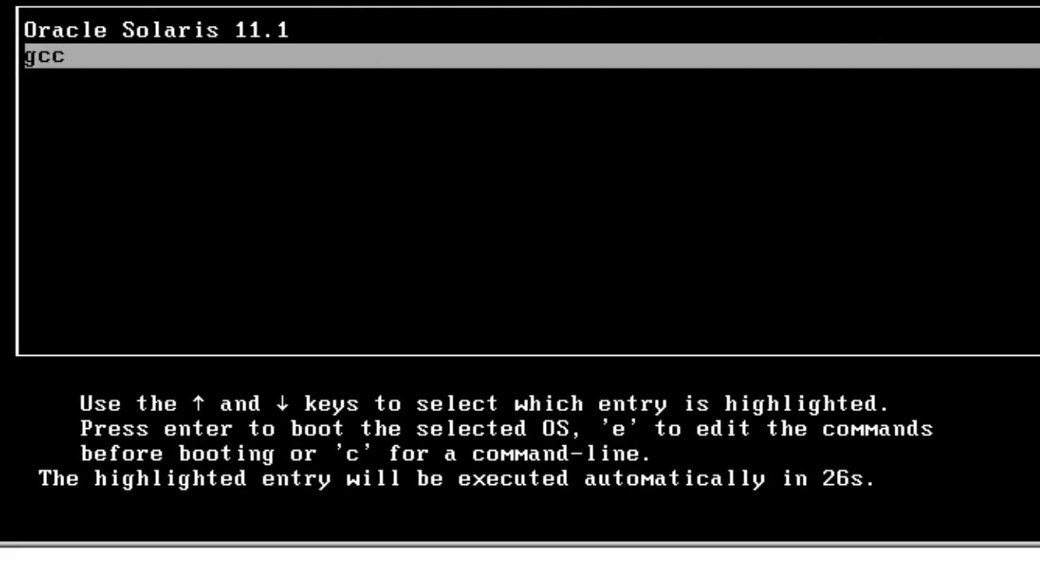
Stop the GRUB countdown and select the gcc boot entry.
{"action": "key", "text": "up"}
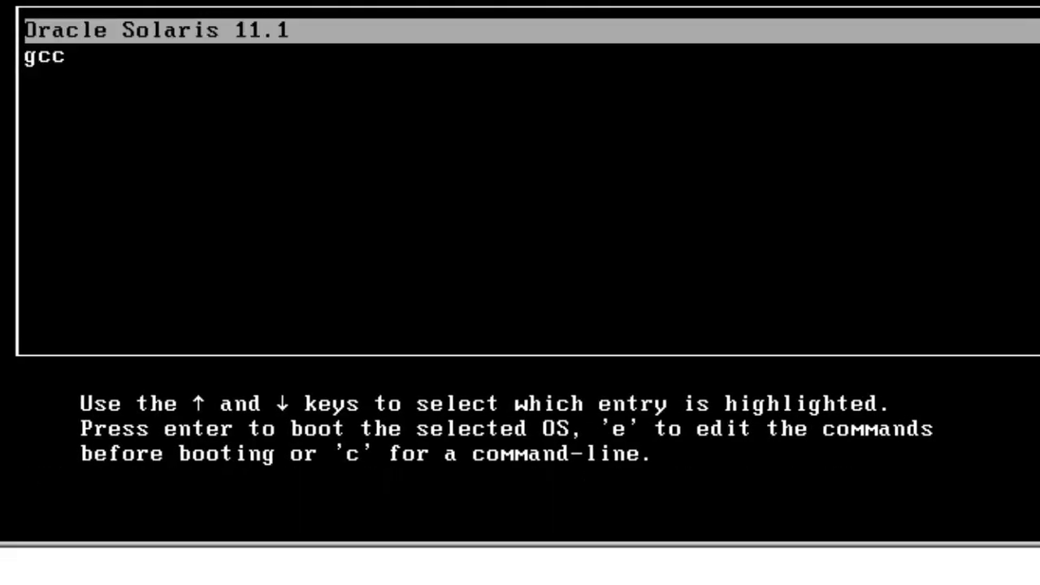
{"action": "key", "text": "Down"}
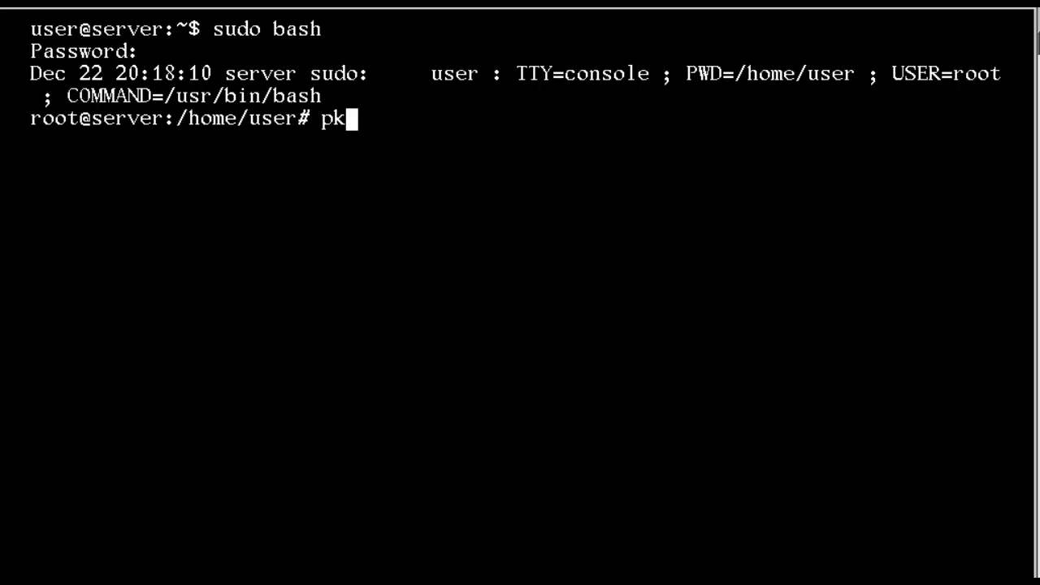
Search the package list for gcc-3 with pkg list | grep gcc-3.
{"action": "type", "text": "g list |"}
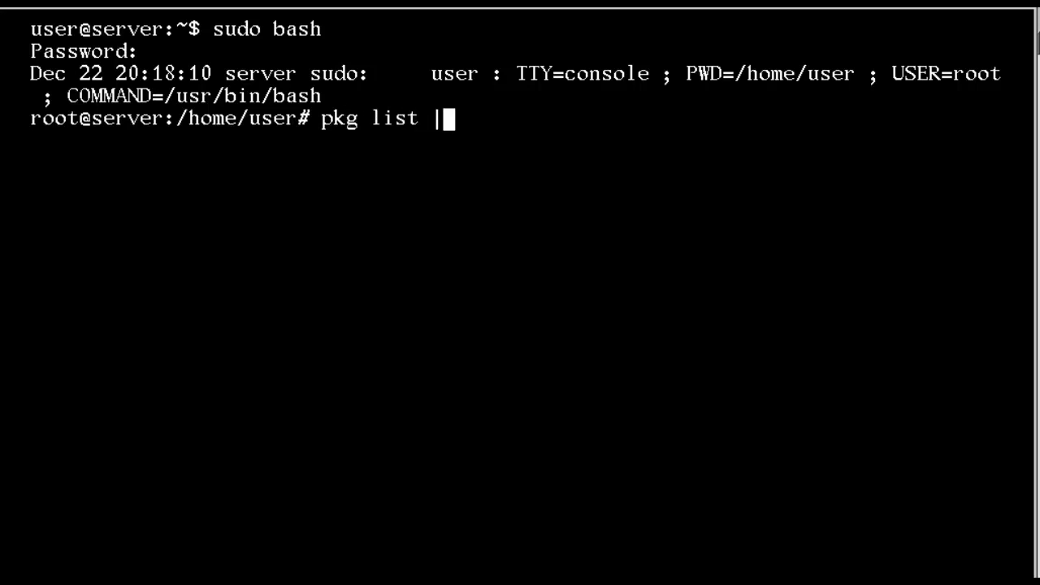
{"action": "type", "text": "gre"}
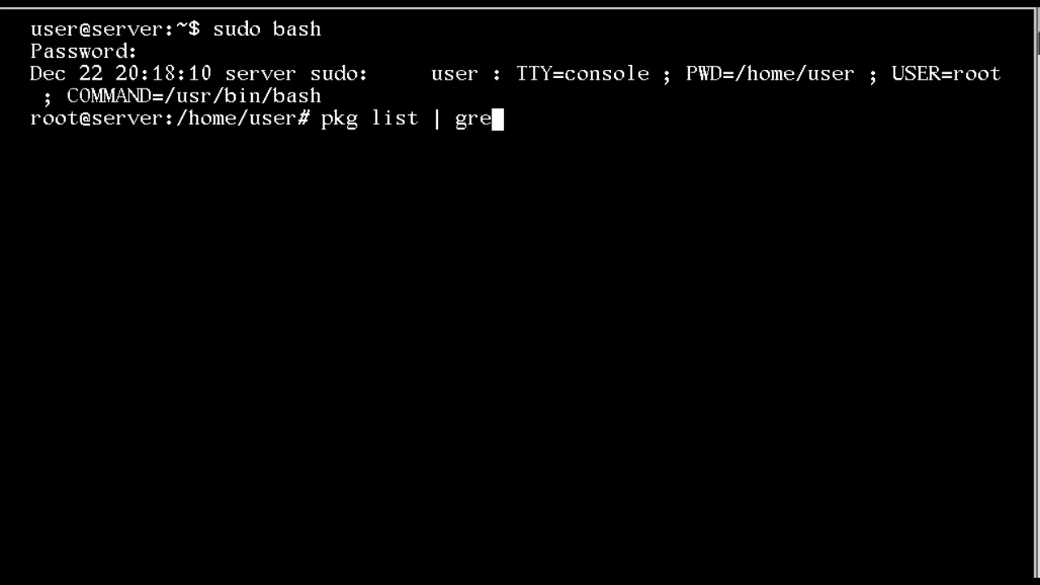
{"action": "type", "text": "p"}
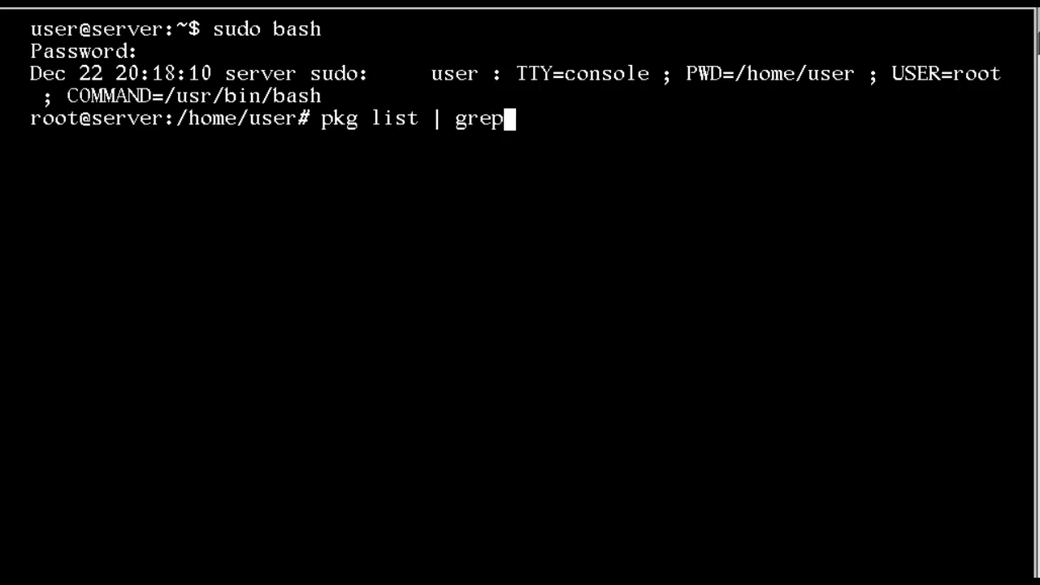
{"action": "type", "text": "gcc-"}
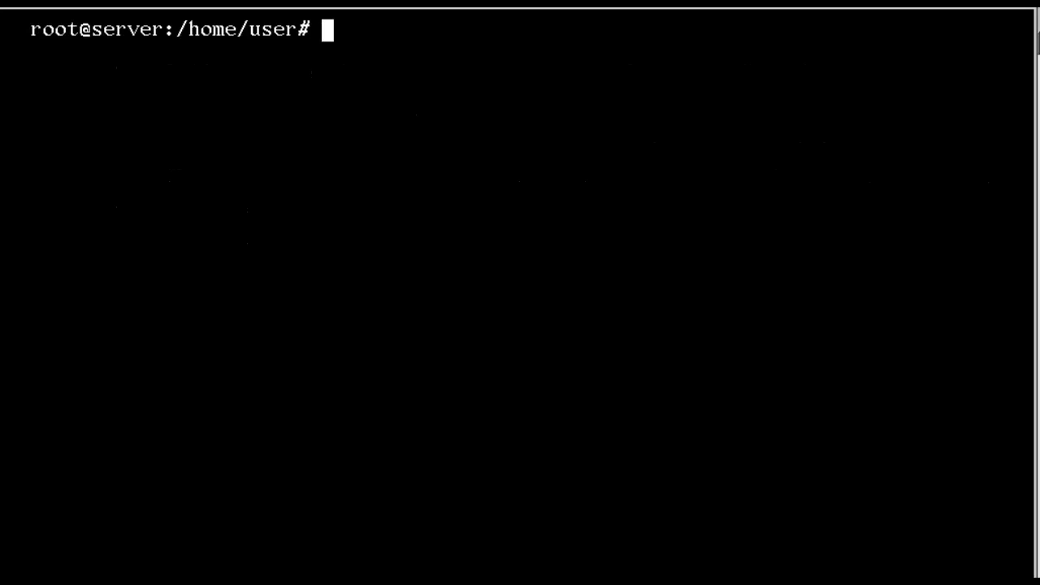
List boot environments, activate the 'solaris' BE, and reboot.
{"action": "type", "text": "beadm"}
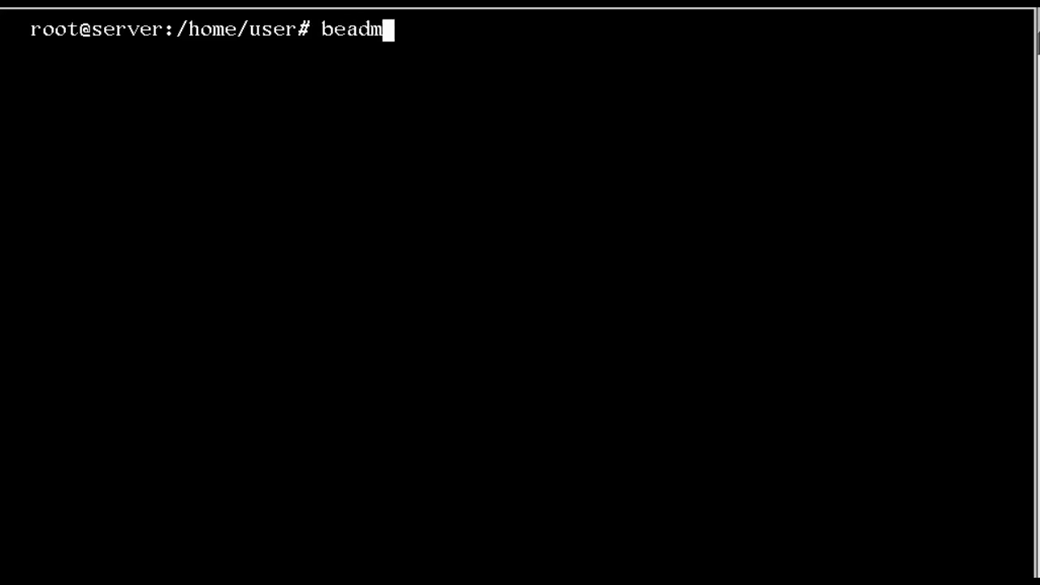
{"action": "type", "text": "list"}
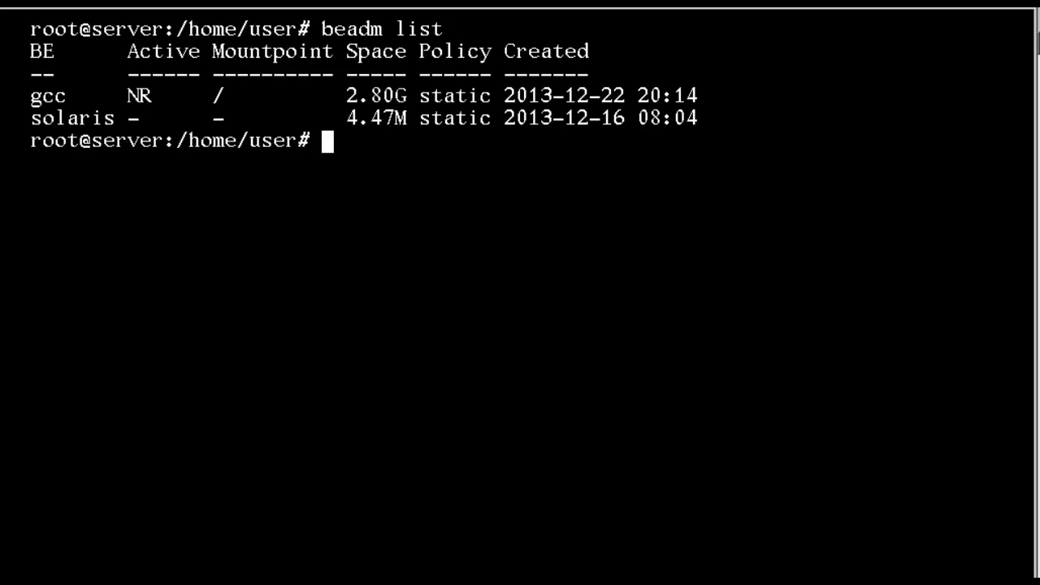
{"action": "type", "text": "beadm acti"}
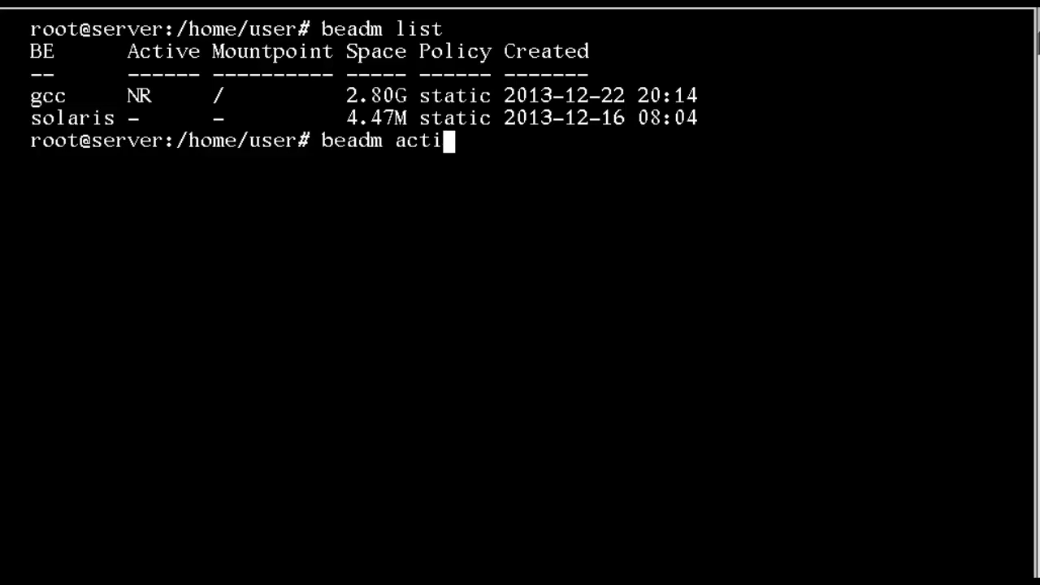
{"action": "type", "text": "vate"}
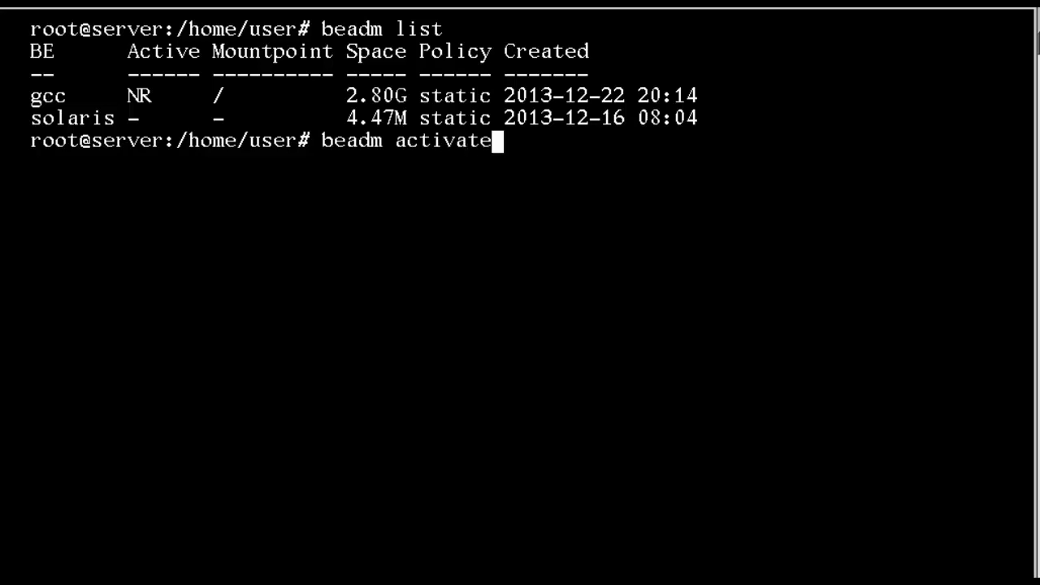
{"action": "type", "text": "solaris"}
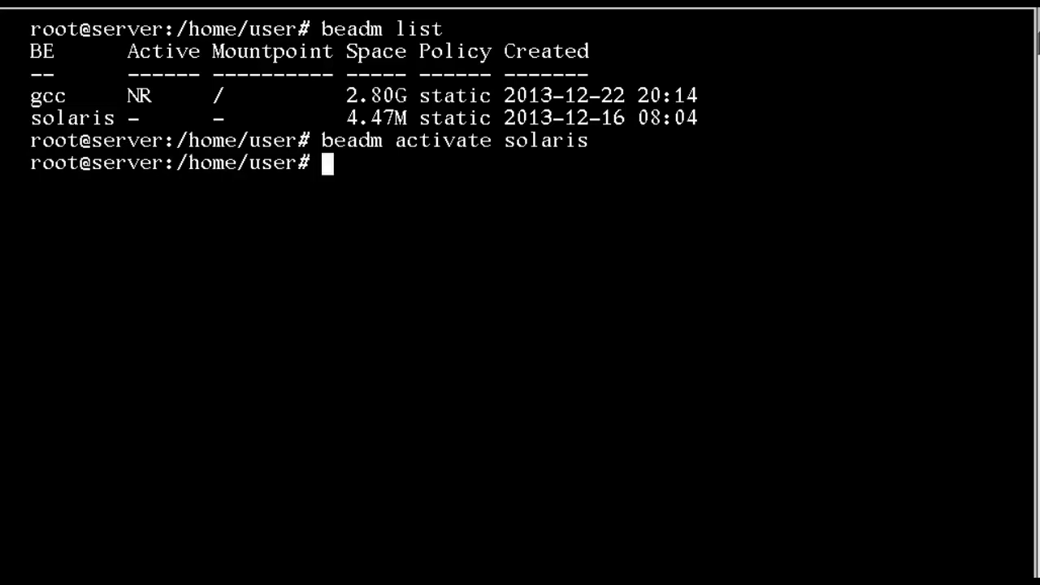
{"action": "type", "text": "reboot"}
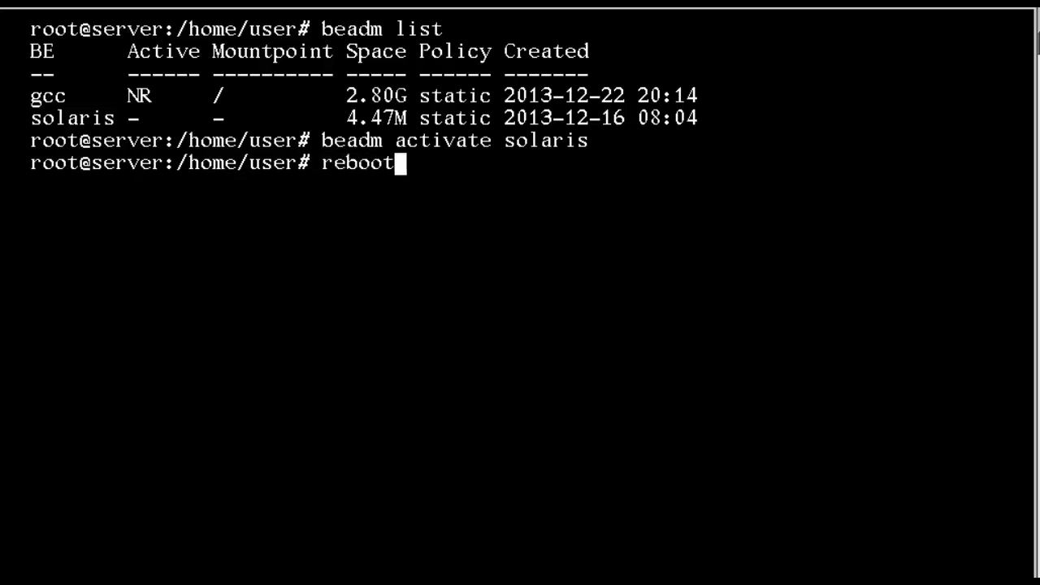
Reboot into solaris, then run beadm destroy gcc and confirm with y.
{"action": "key", "text": "Return"}
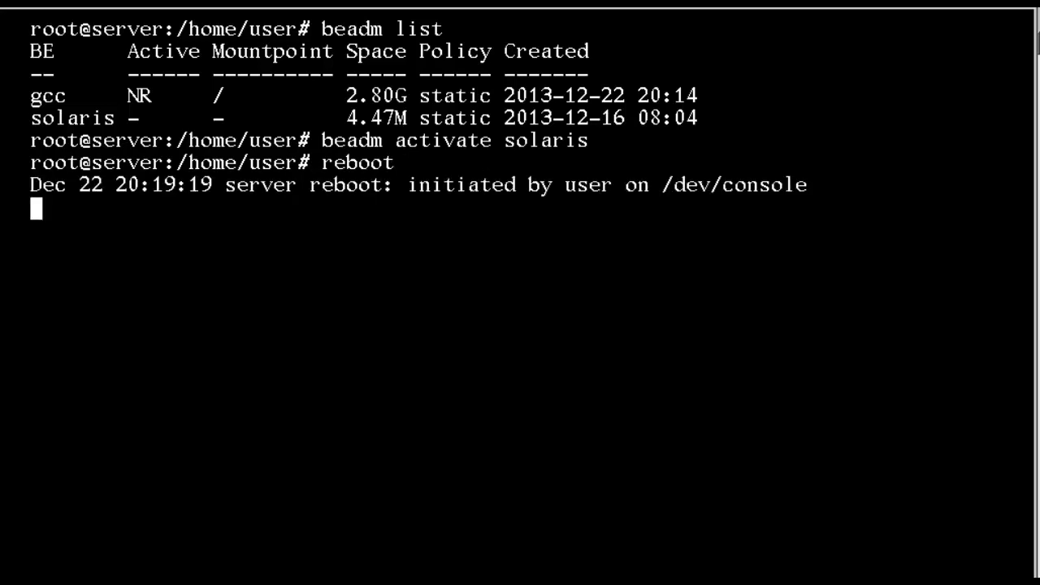
{"action": "type", "text": "beadm"}
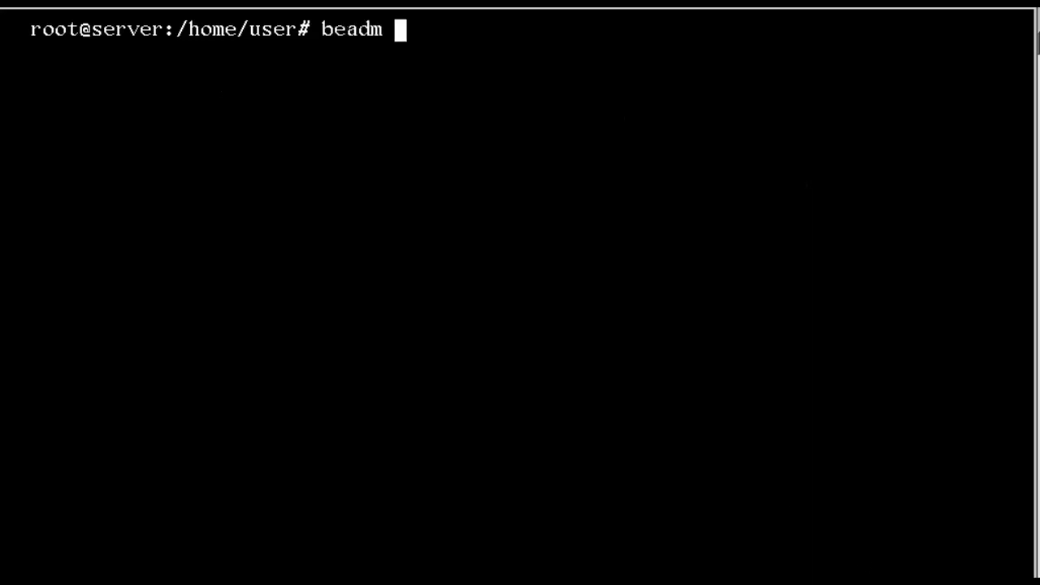
{"action": "type", "text": "destroy"}
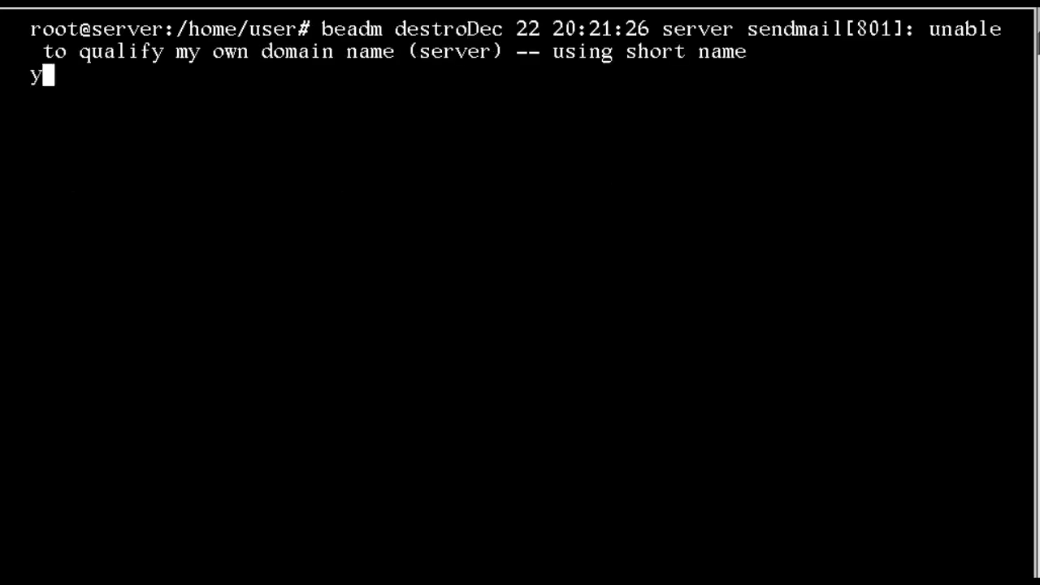
{"action": "type", "text": "gcc"}
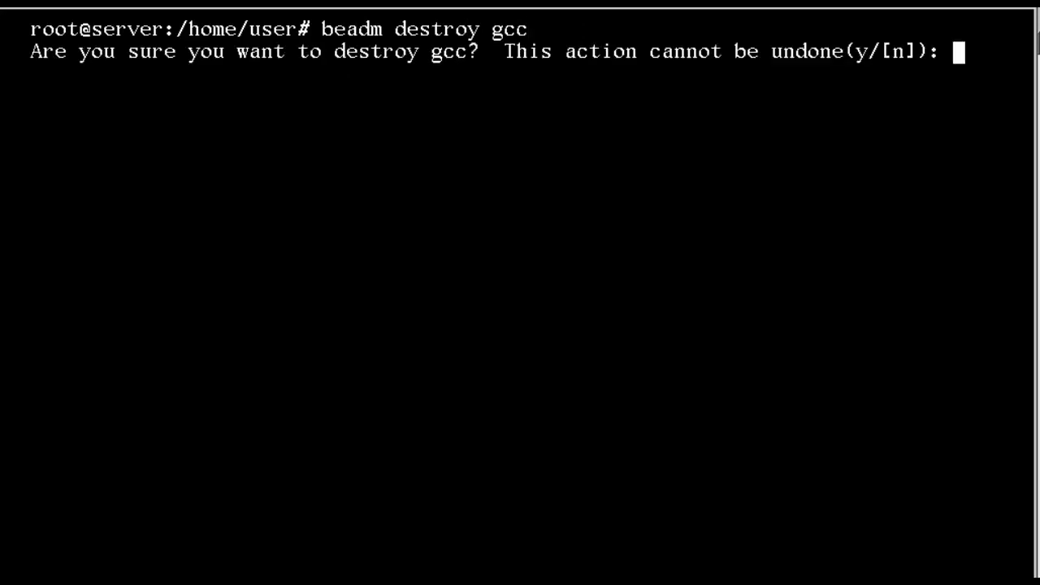
{"action": "type", "text": "y"}
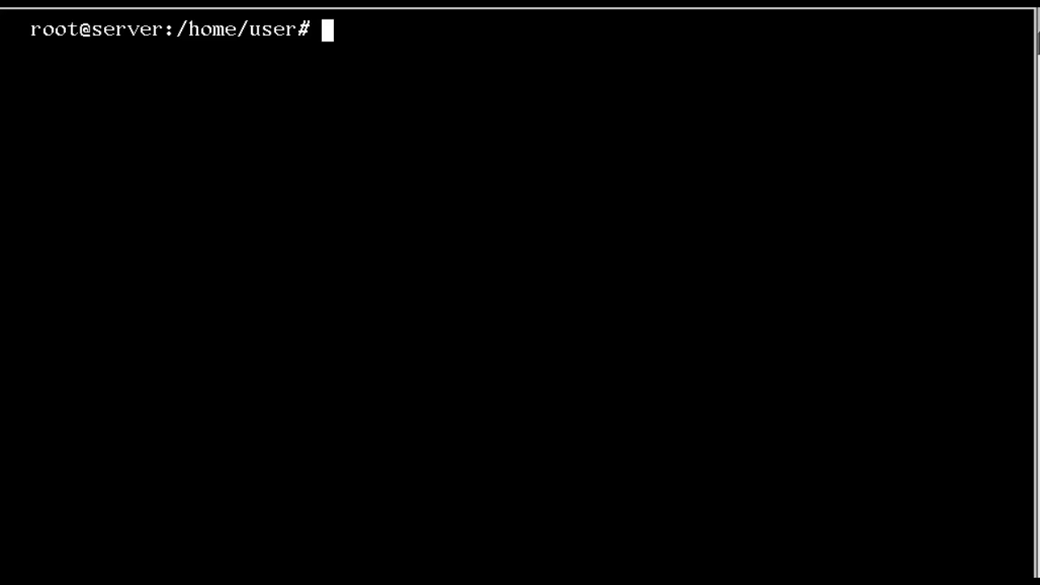
Filter installed packages with 'pkg list | grep gcc-3', showing only gcc-3-runtime.
{"action": "type", "text": "pkg"}
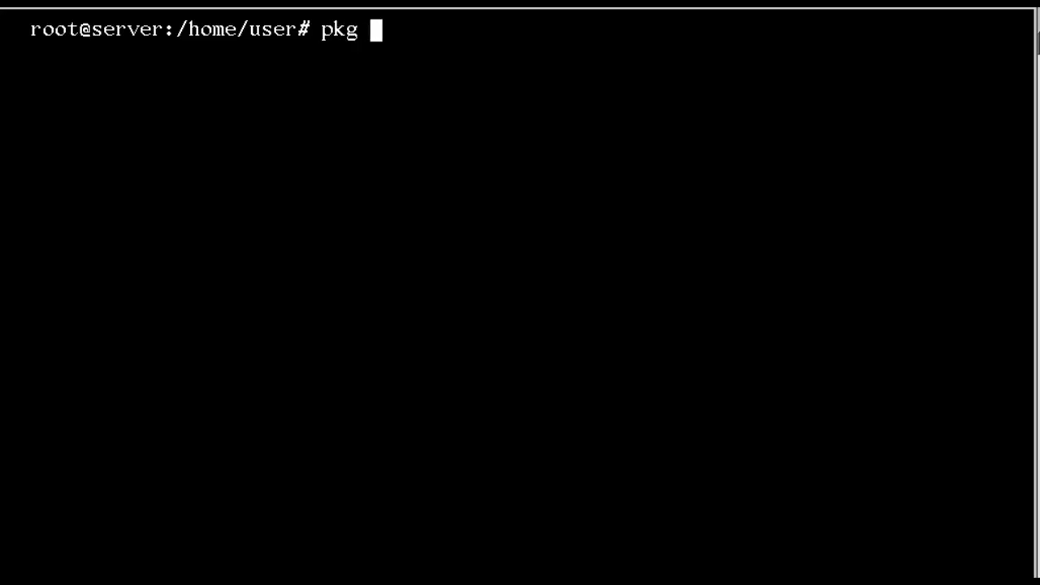
{"action": "type", "text": "list |"}
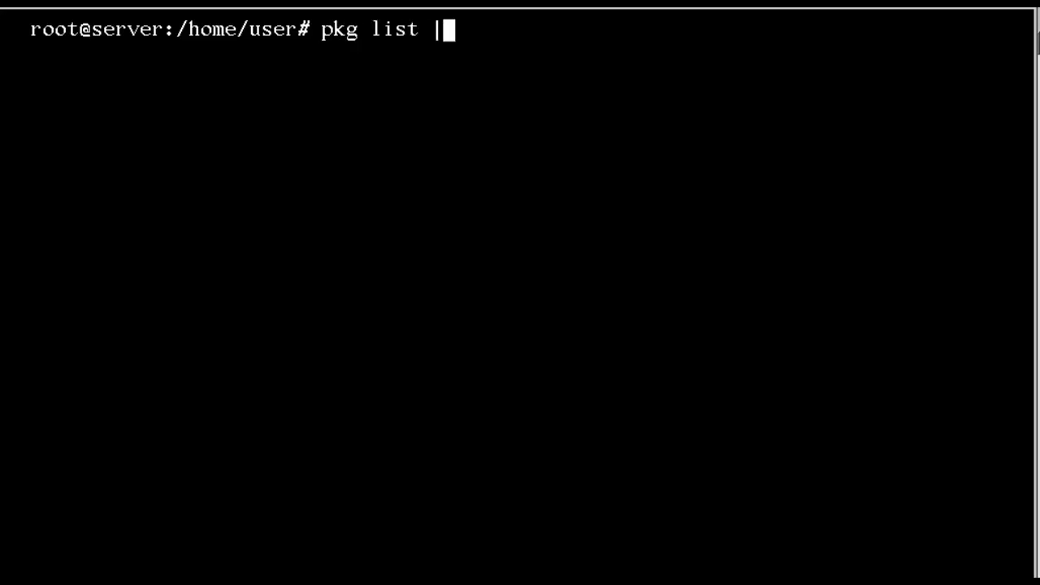
{"action": "type", "text": "grep"}
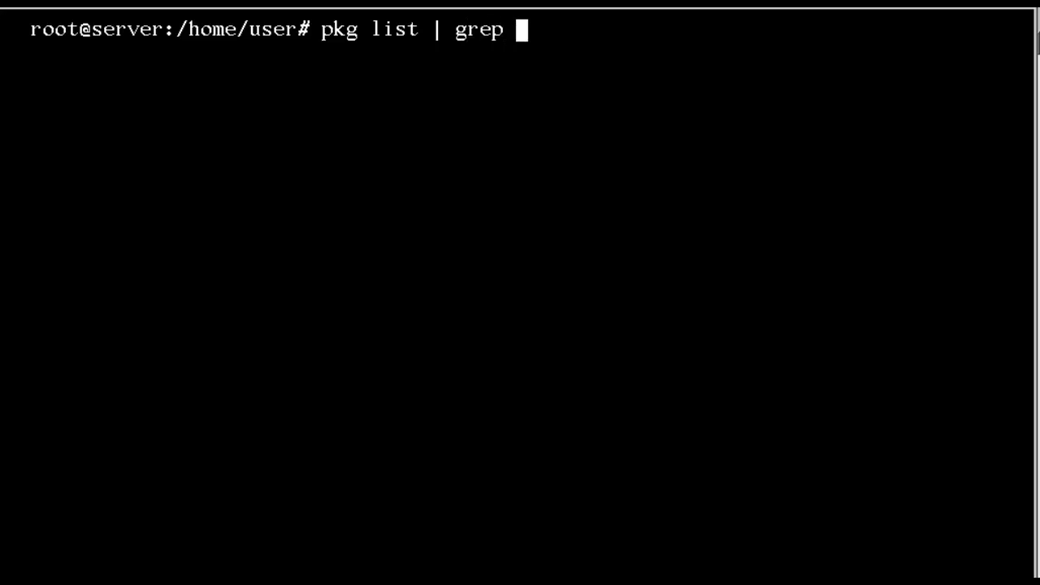
{"action": "type", "text": "gcc-3"}
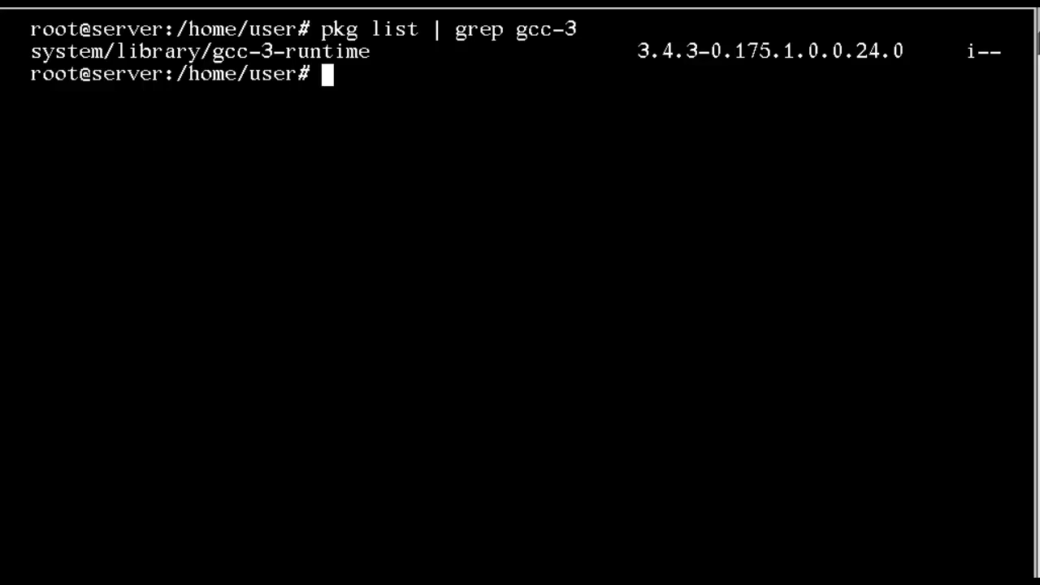
{"action": "type", "text": "pkg i"}
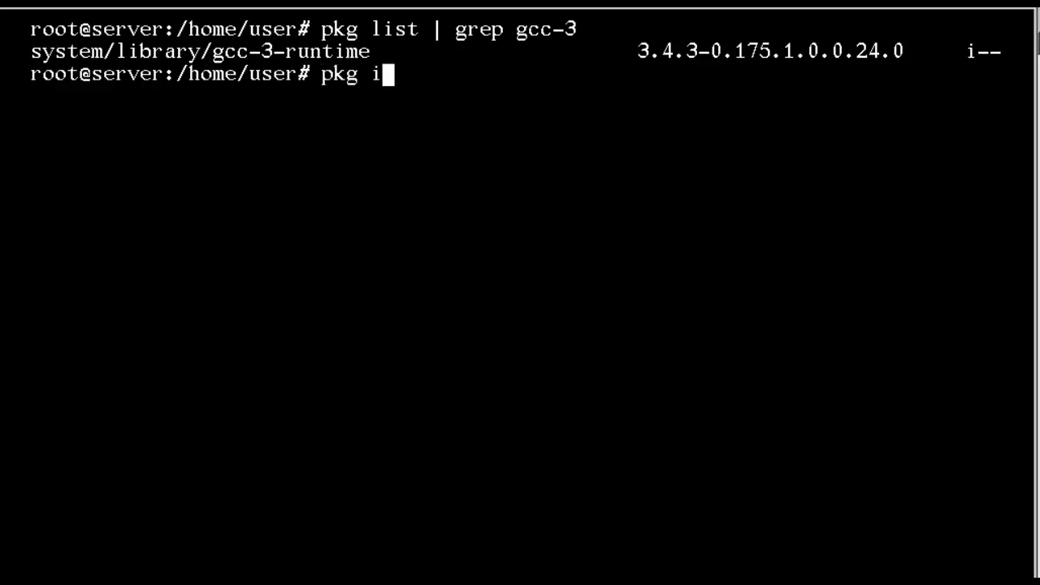
Run 'pkg install --backup-be-name nogcc gcc-3' to install gcc-3 with a nogcc backup BE.
{"action": "type", "text": "nstall --"}
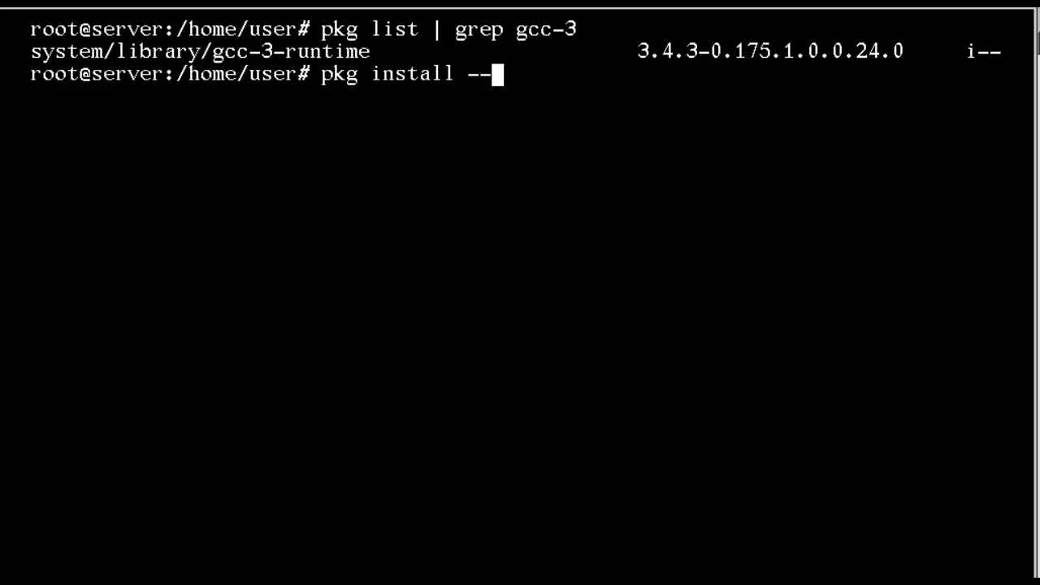
{"action": "type", "text": "backu"}
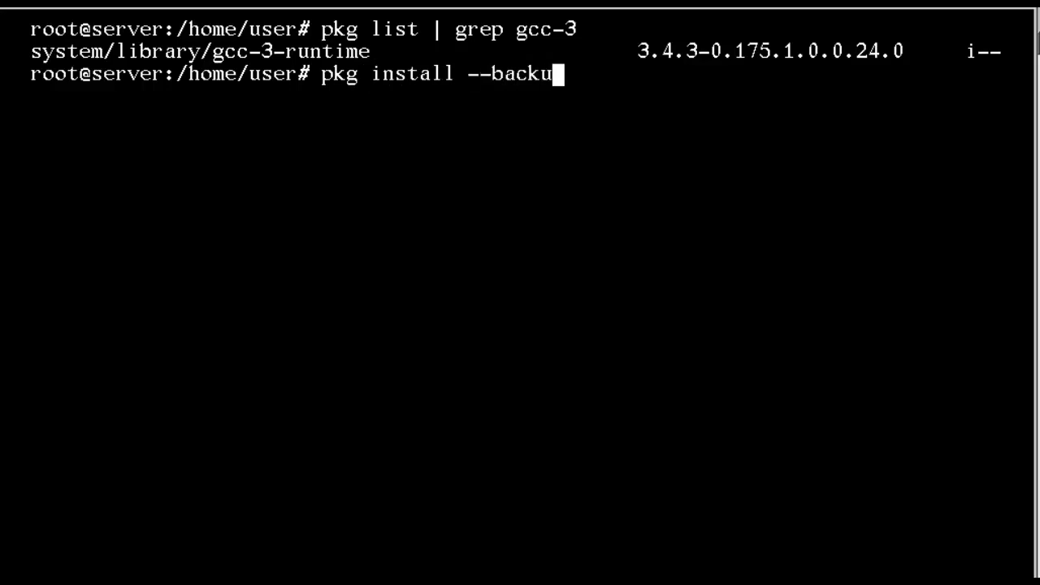
{"action": "type", "text": "p-be"}
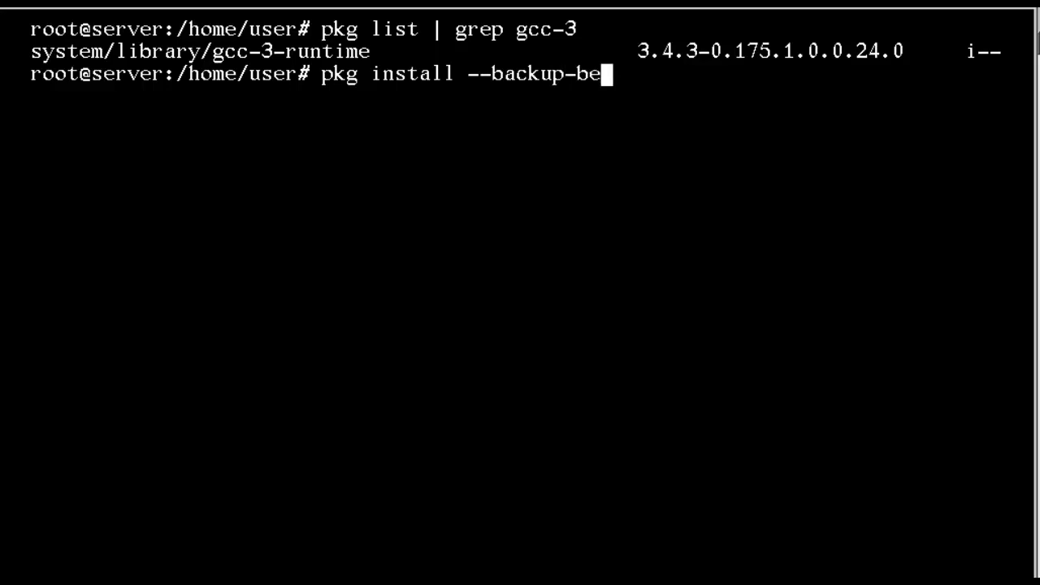
{"action": "type", "text": "-name"}
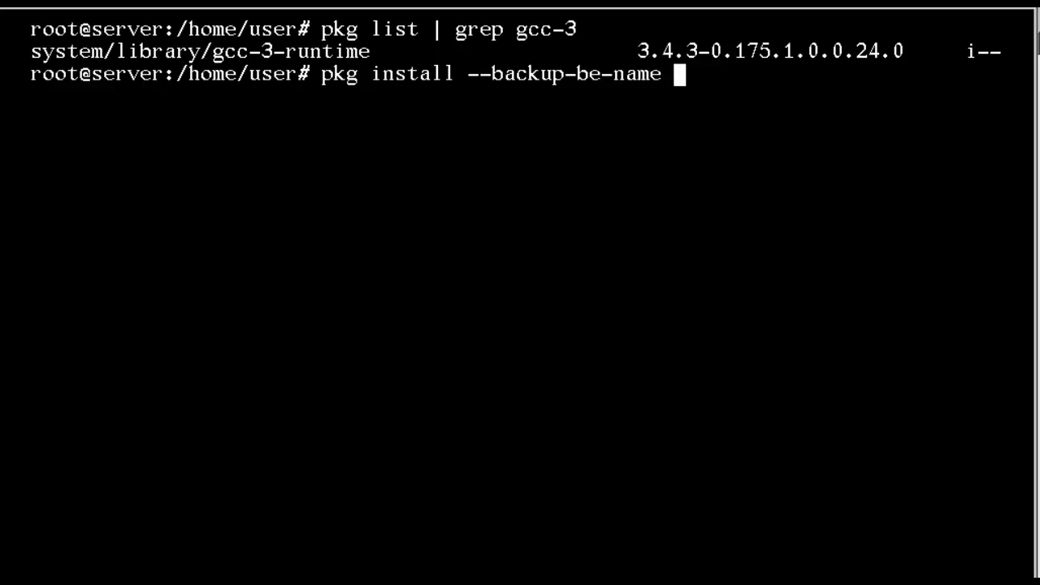
{"action": "type", "text": "nog"}
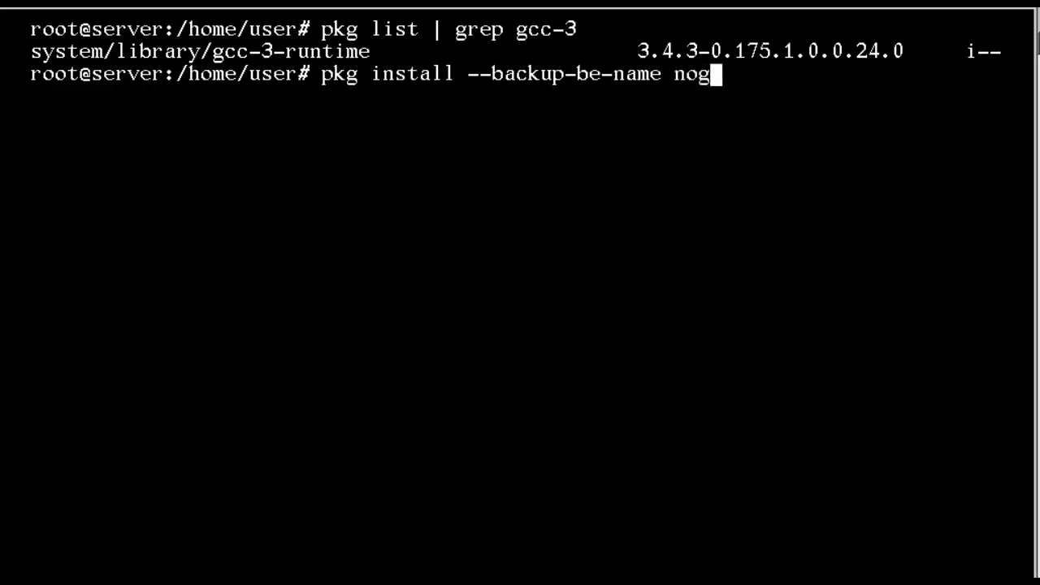
{"action": "type", "text": "cc"}
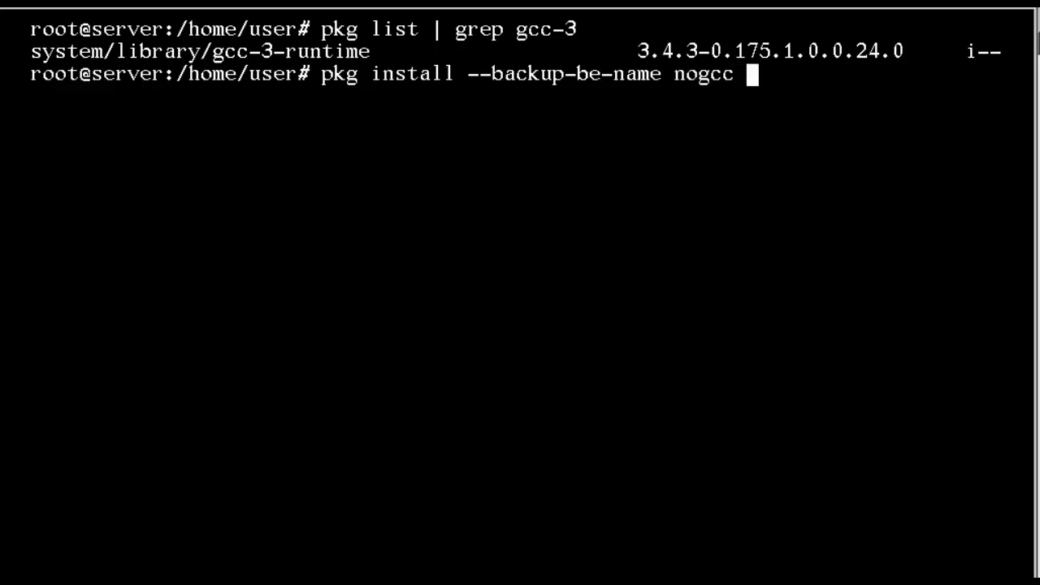
{"action": "type", "text": "g"}
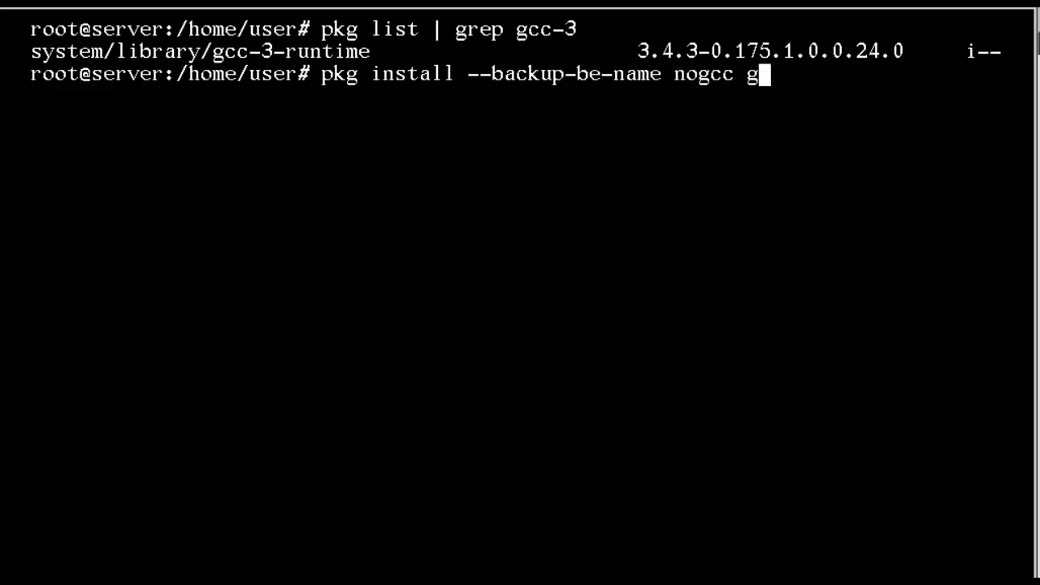
{"action": "type", "text": "cc-"}
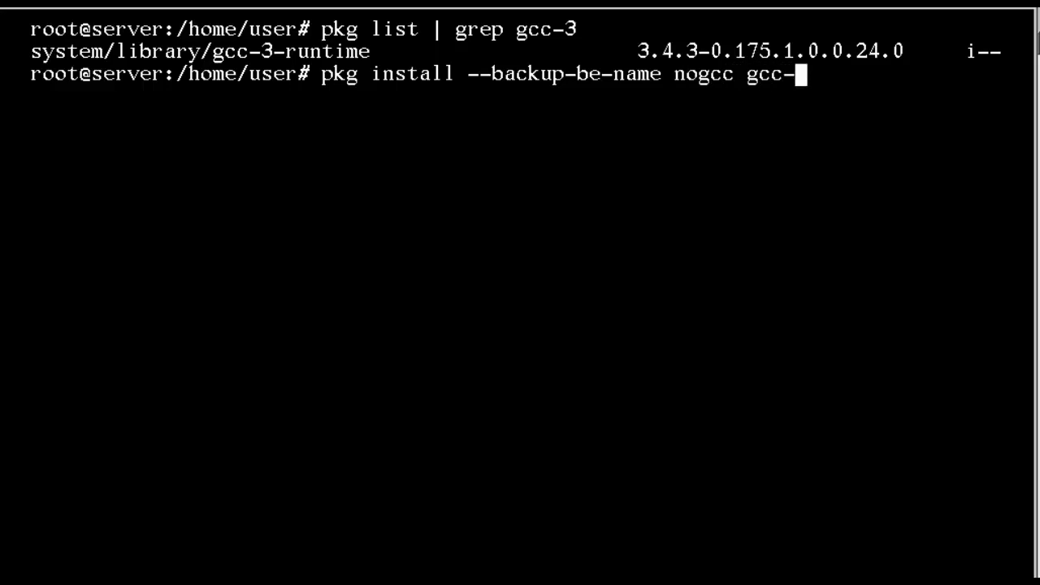
{"action": "type", "text": "3"}
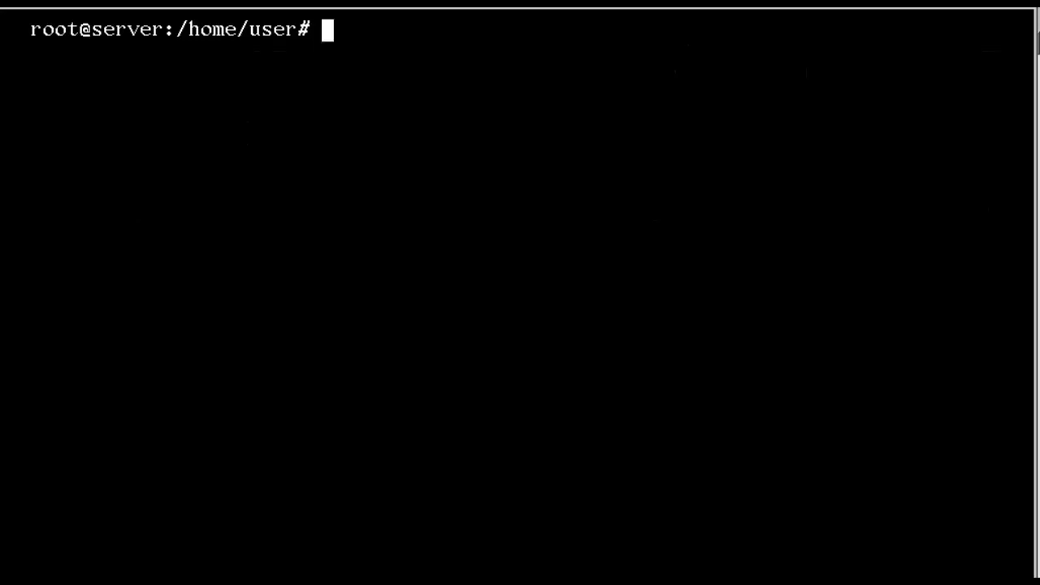
List boot environments with beadm, showing nogcc beside solaris, and recall the gcc-3 install command.
{"action": "type", "text": "beadm list"}
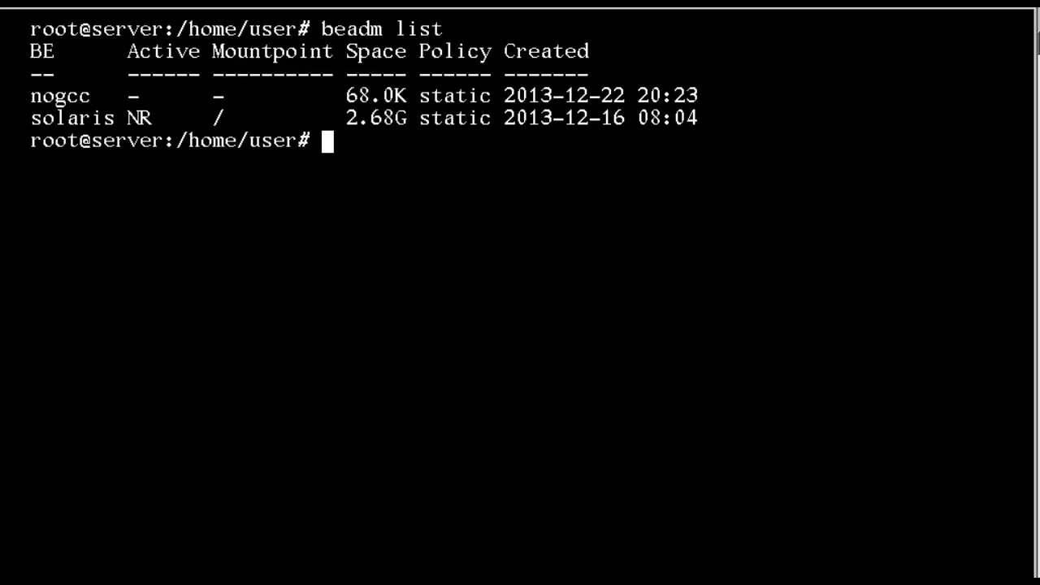
{"action": "type", "text": "pkg install --backup-be-name nogcc gcc-3"}
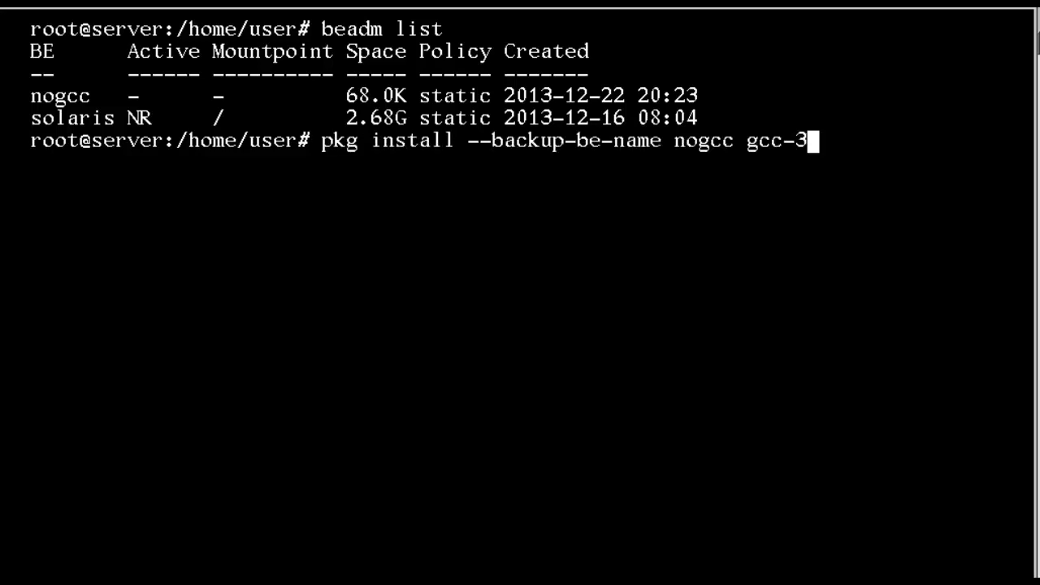